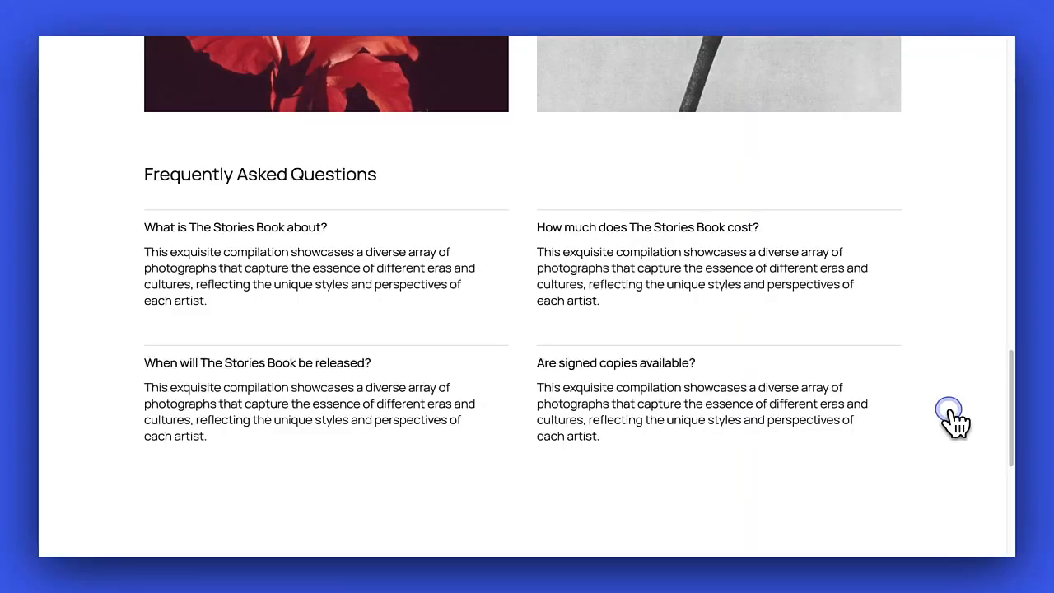
Scroll down through the sample site page before heading to the dashboard home.
{"action": "scroll", "scroll_direction": "down", "scroll_amount": 3}
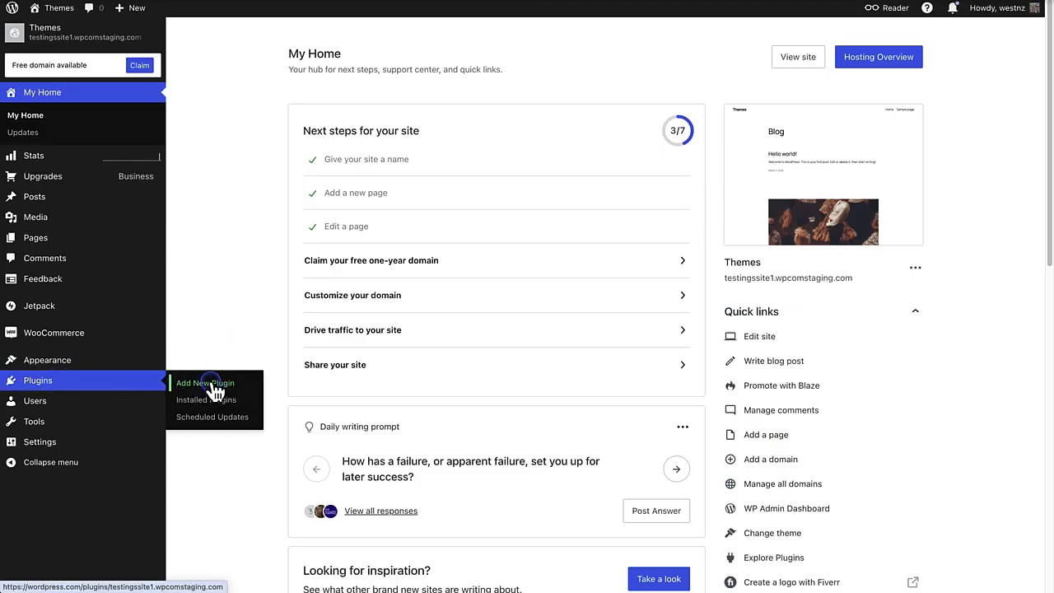
Search the plugin marketplace for 'Mailpoet' and install and activate MailPoet.
{"action": "left_click", "coordinate": [205, 382]}
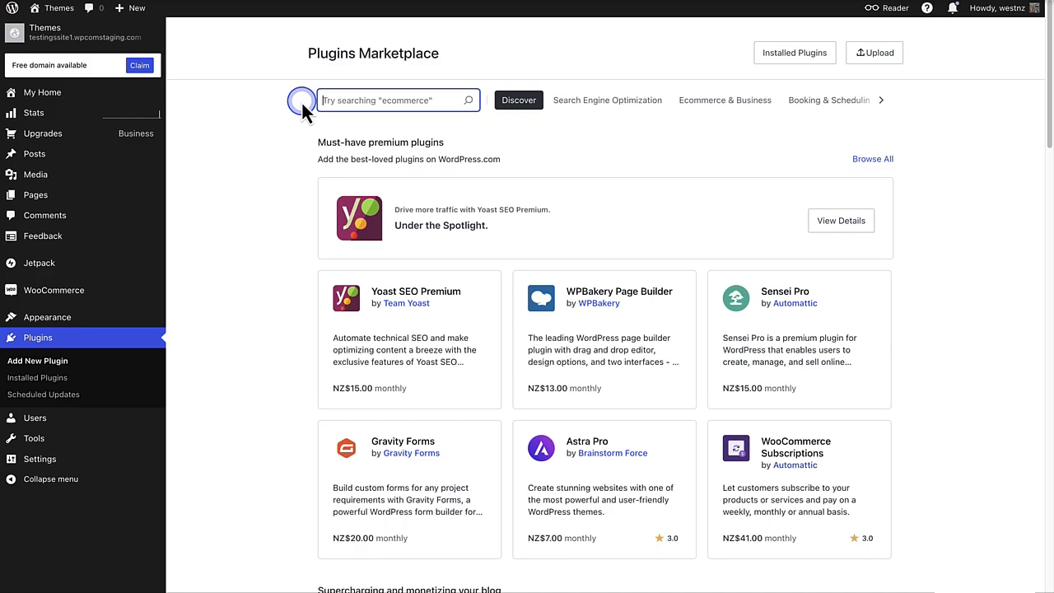
{"action": "type", "text": "Mailp"}
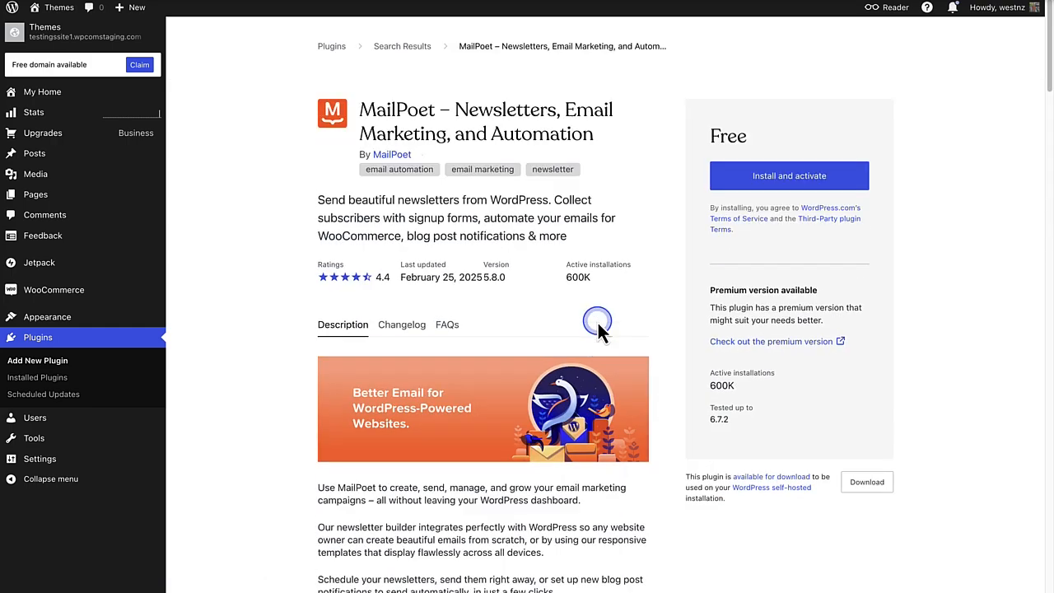
{"action": "mouse_move", "coordinate": [611, 304]}
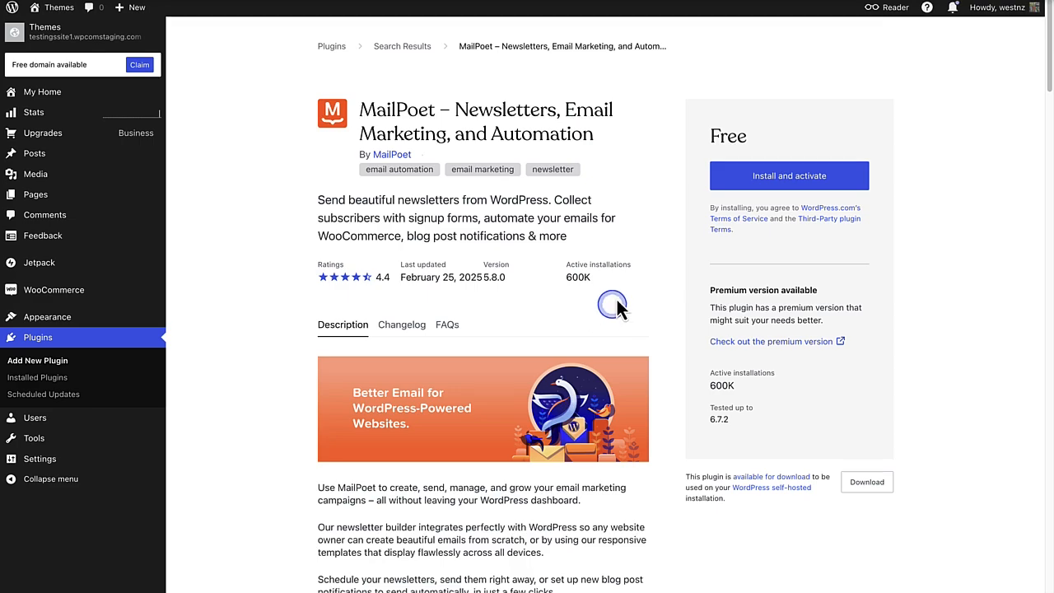
{"action": "left_click", "coordinate": [789, 175]}
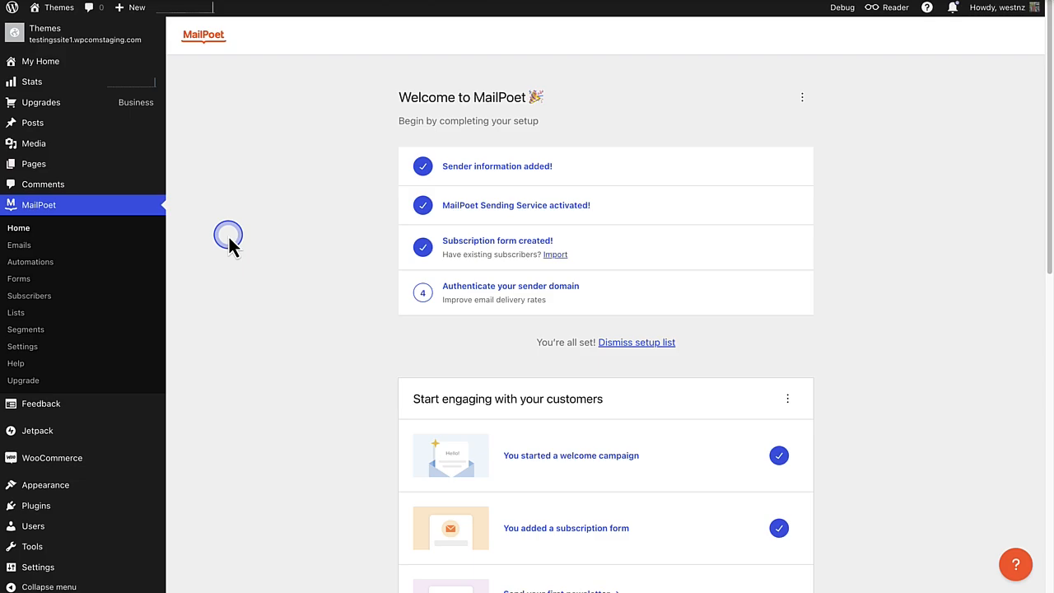
Return to the dashboard home and go to MailPoet's Forms list.
{"action": "left_click", "coordinate": [39, 61]}
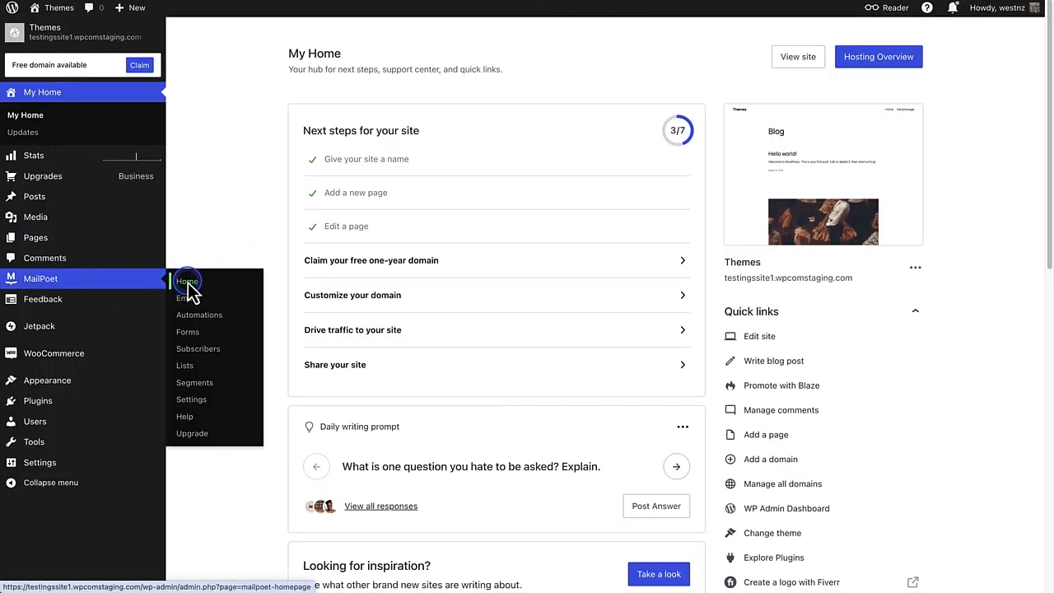
{"action": "mouse_move", "coordinate": [188, 332]}
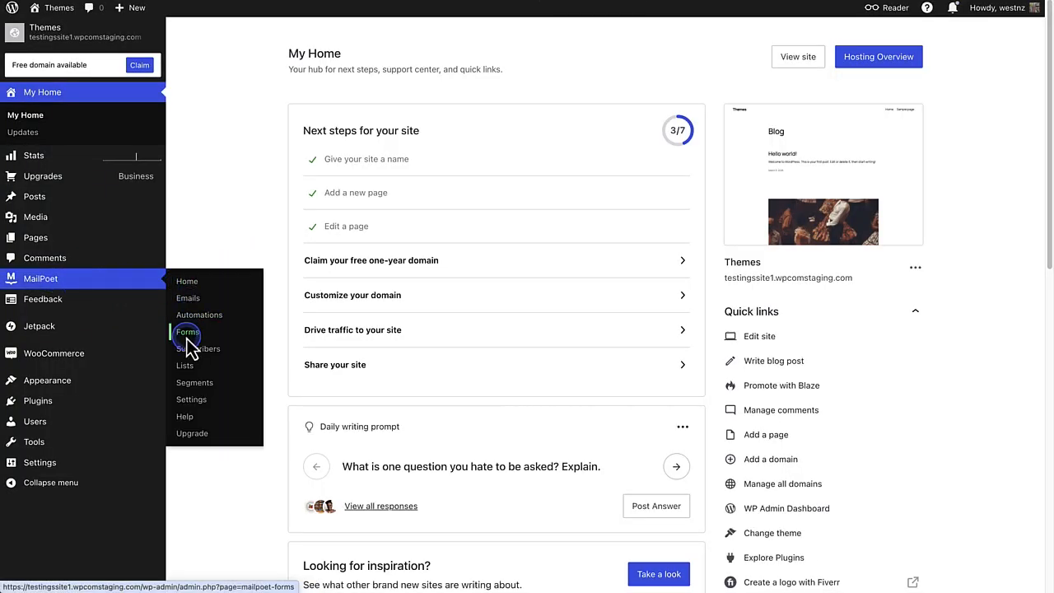
{"action": "left_click", "coordinate": [187, 333]}
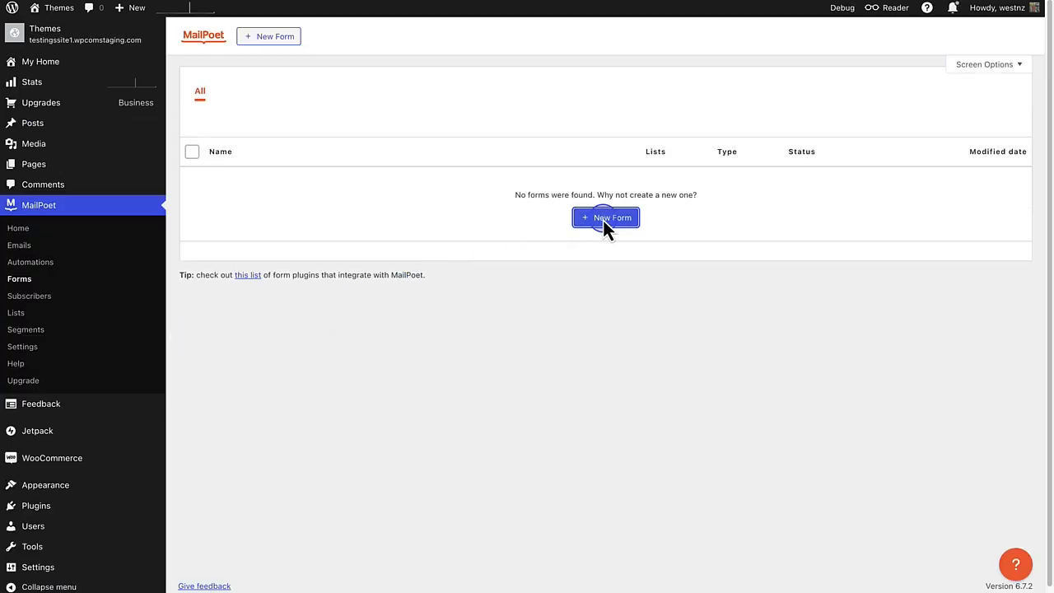
Start a new form and browse the Slide-in template gallery.
{"action": "left_click", "coordinate": [606, 217]}
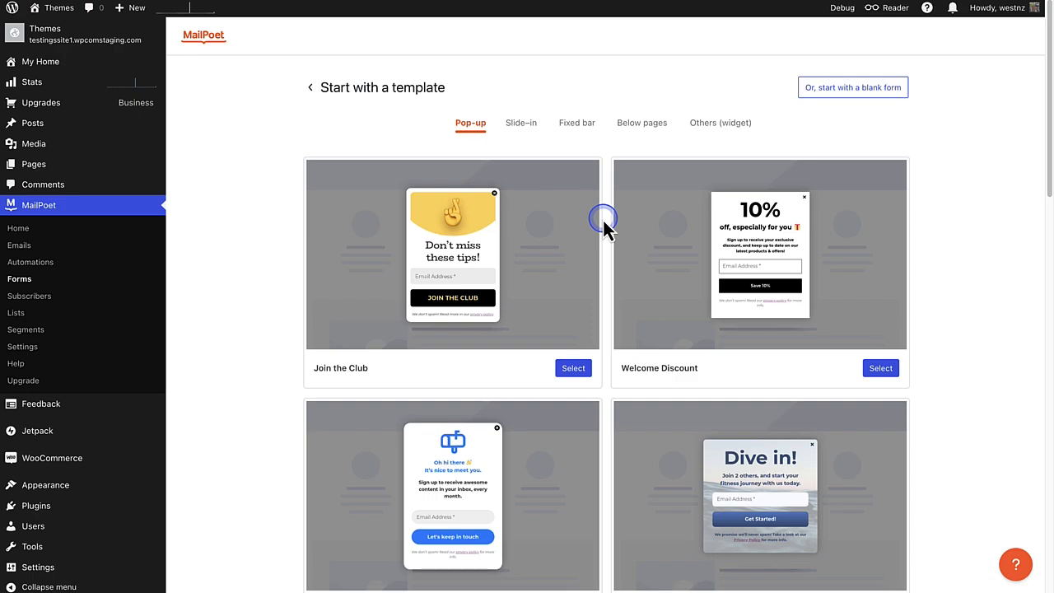
{"action": "mouse_move", "coordinate": [623, 208]}
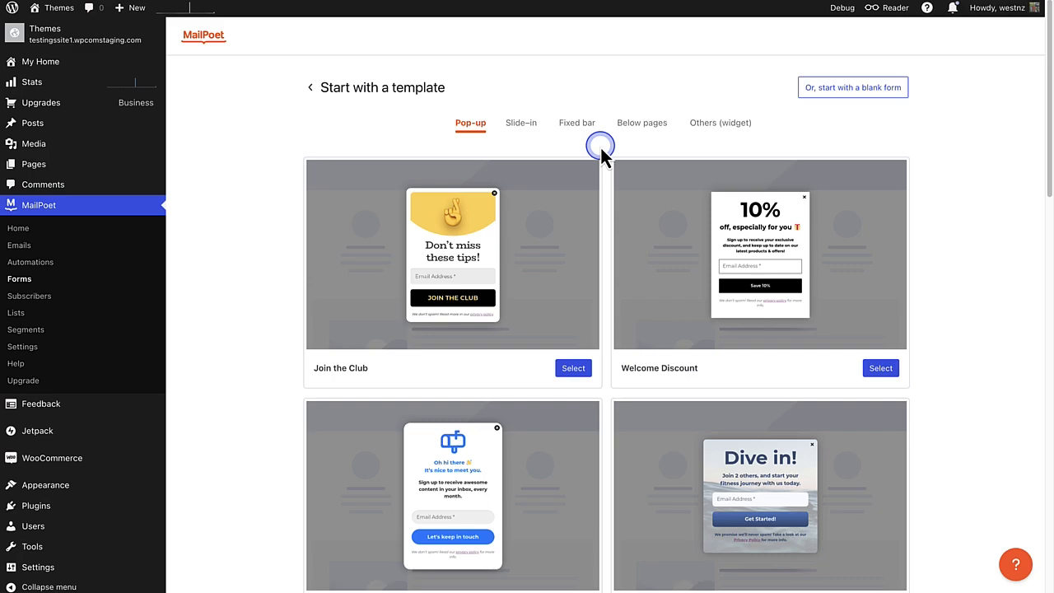
{"action": "left_click", "coordinate": [520, 122]}
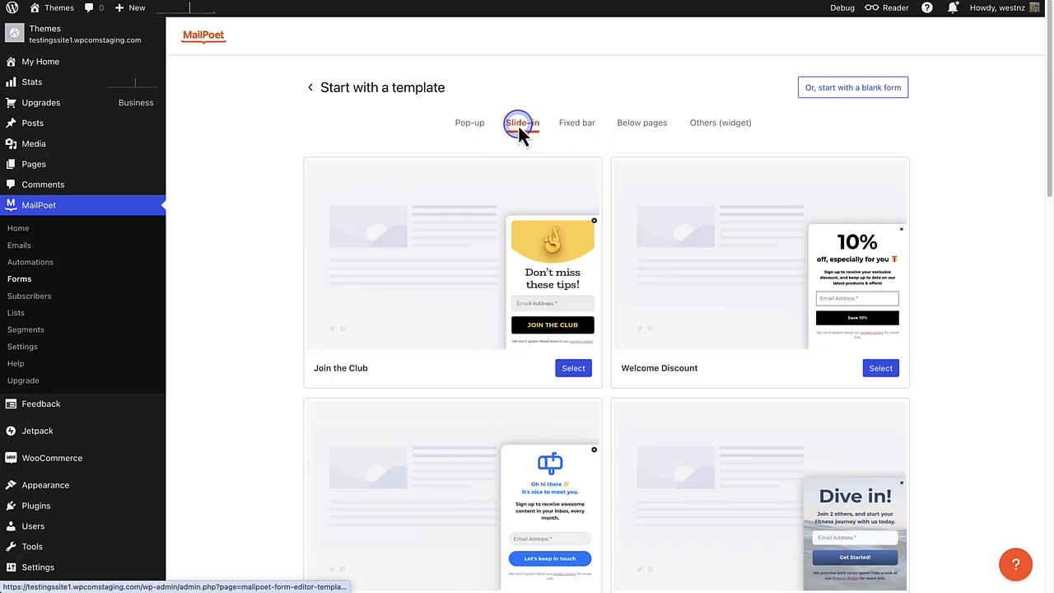
{"action": "scroll", "scroll_direction": "up", "scroll_amount": 3}
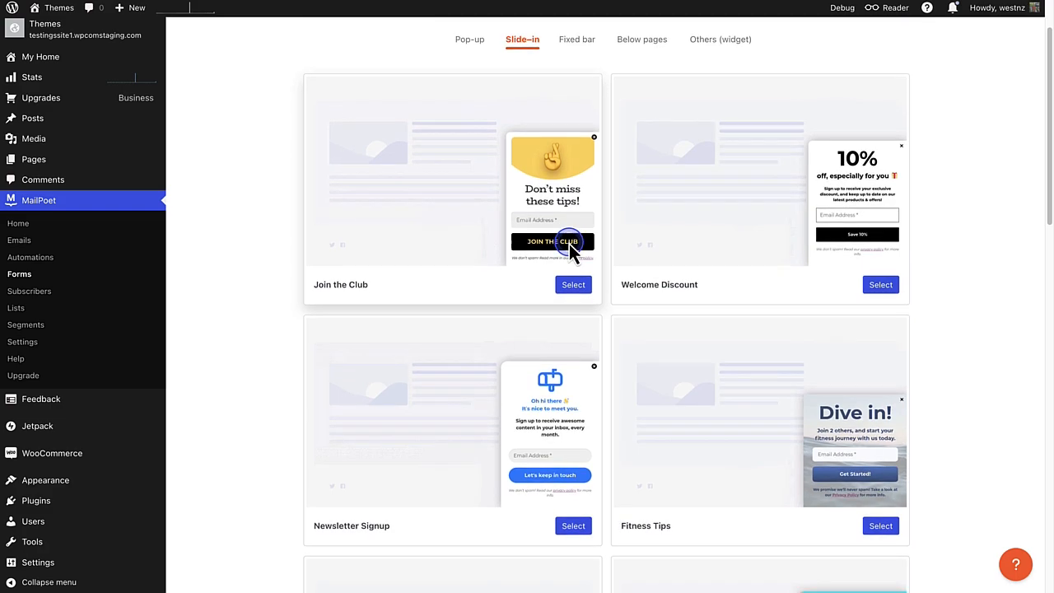
{"action": "scroll", "scroll_direction": "down", "scroll_amount": 3}
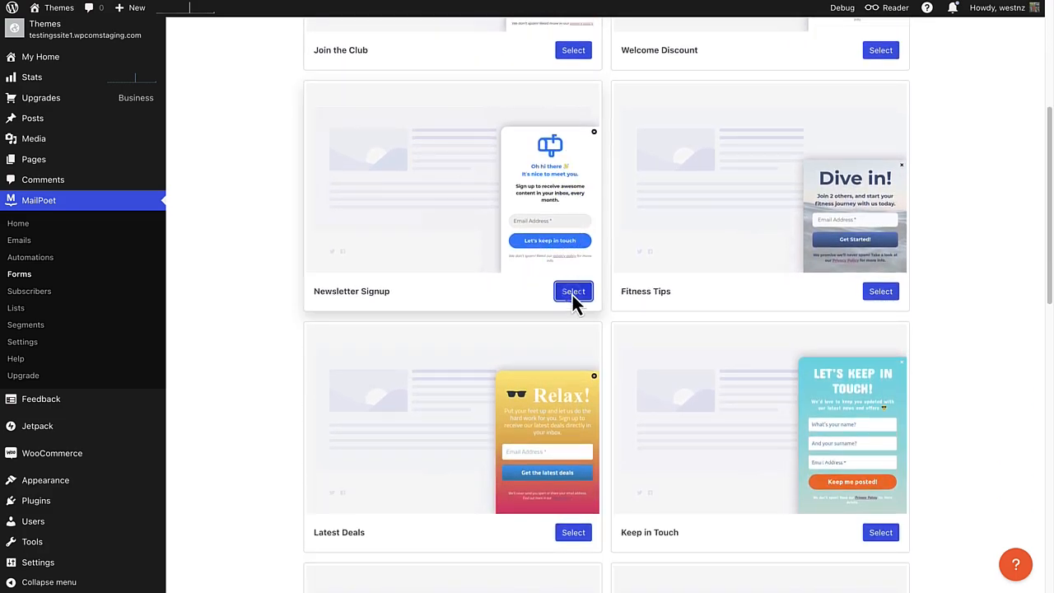
Base the form on the Newsletter Signup template and review its blocks and style settings.
{"action": "left_click", "coordinate": [573, 290]}
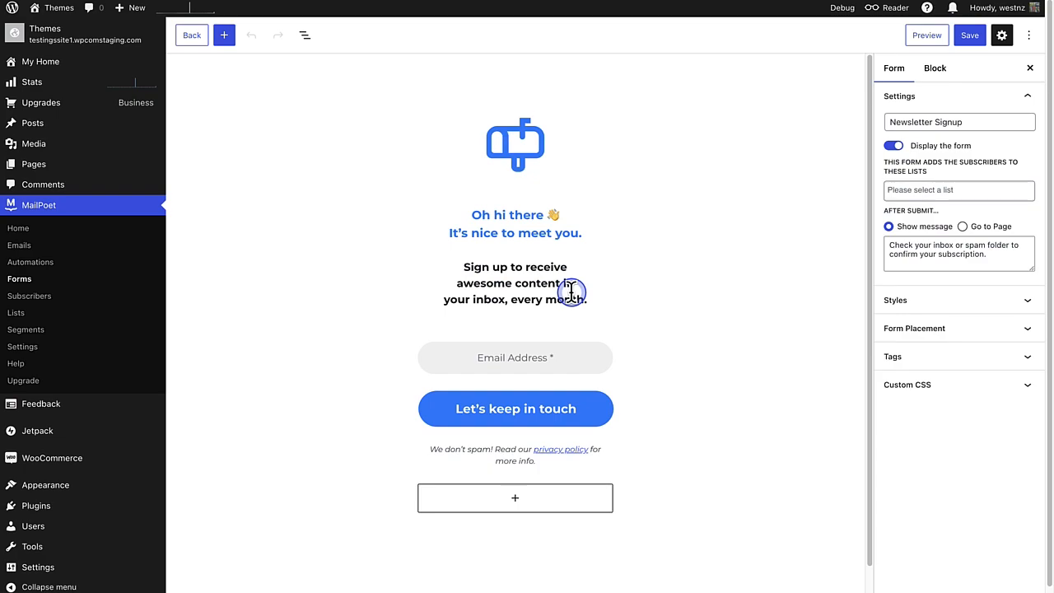
{"action": "mouse_move", "coordinate": [511, 223]}
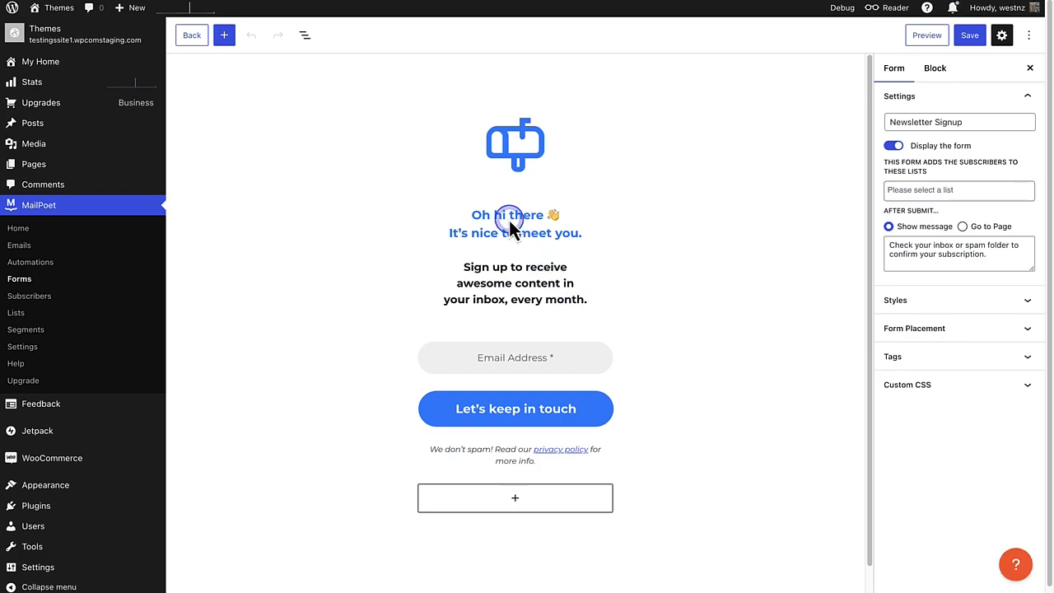
{"action": "left_click", "coordinate": [514, 224]}
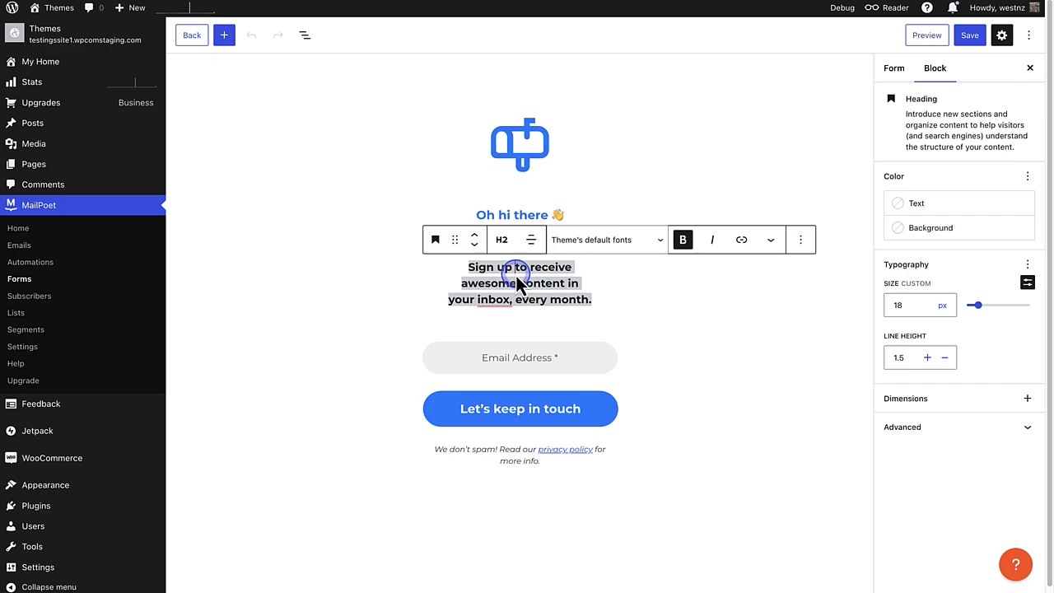
{"action": "left_click", "coordinate": [893, 67]}
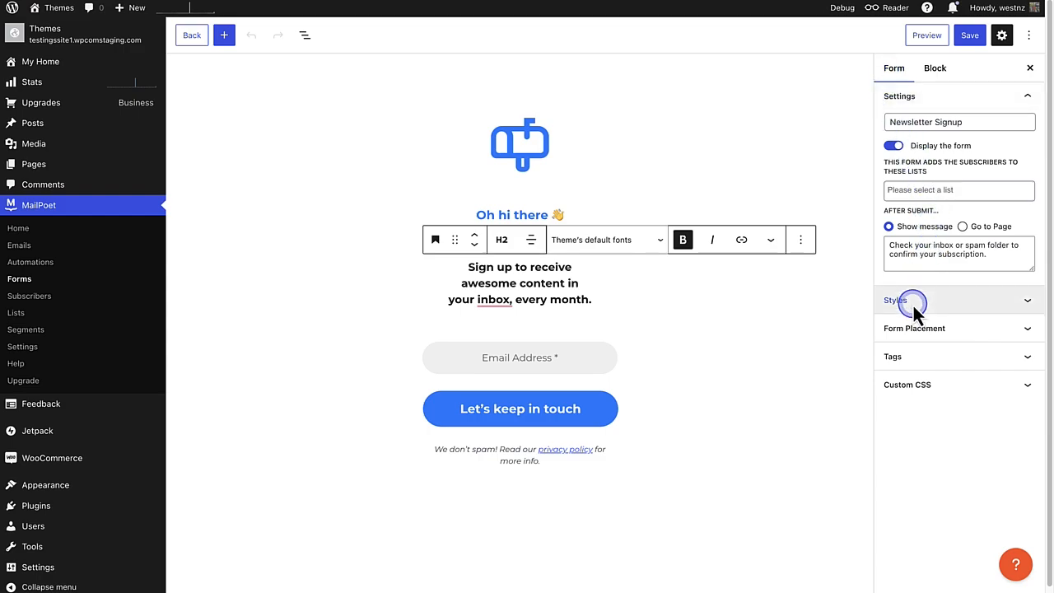
{"action": "left_click", "coordinate": [896, 299]}
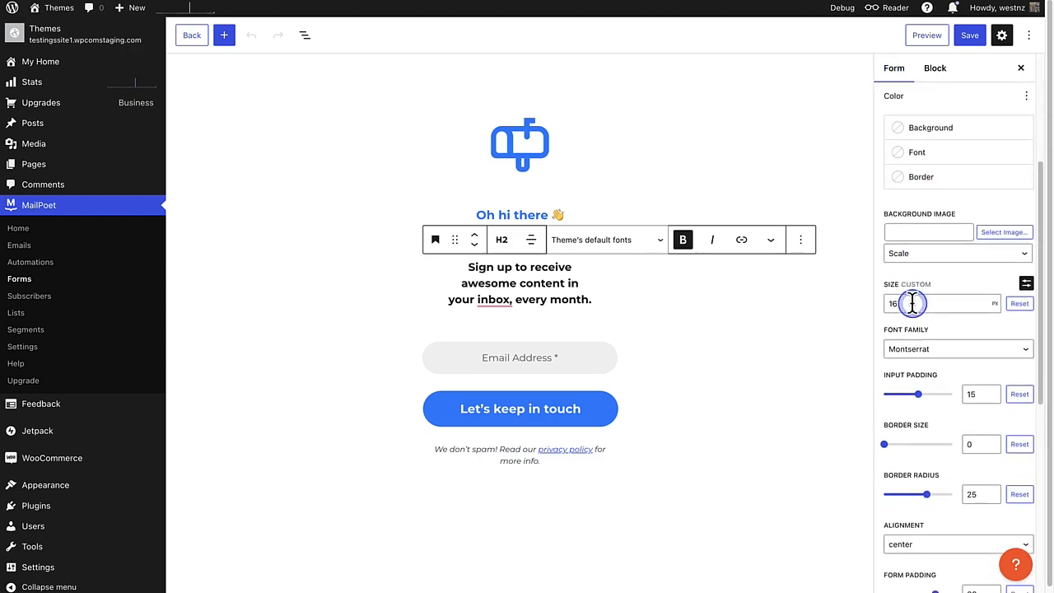
{"action": "left_click", "coordinate": [906, 299]}
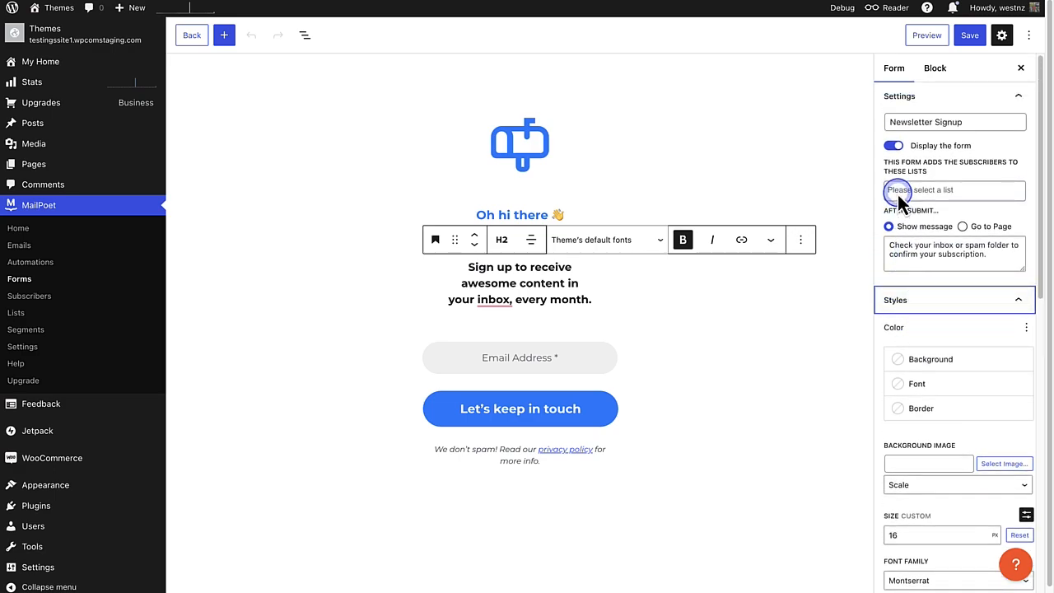
Set the form to add subscribers to the Newsletter mailing list.
{"action": "left_click", "coordinate": [955, 191]}
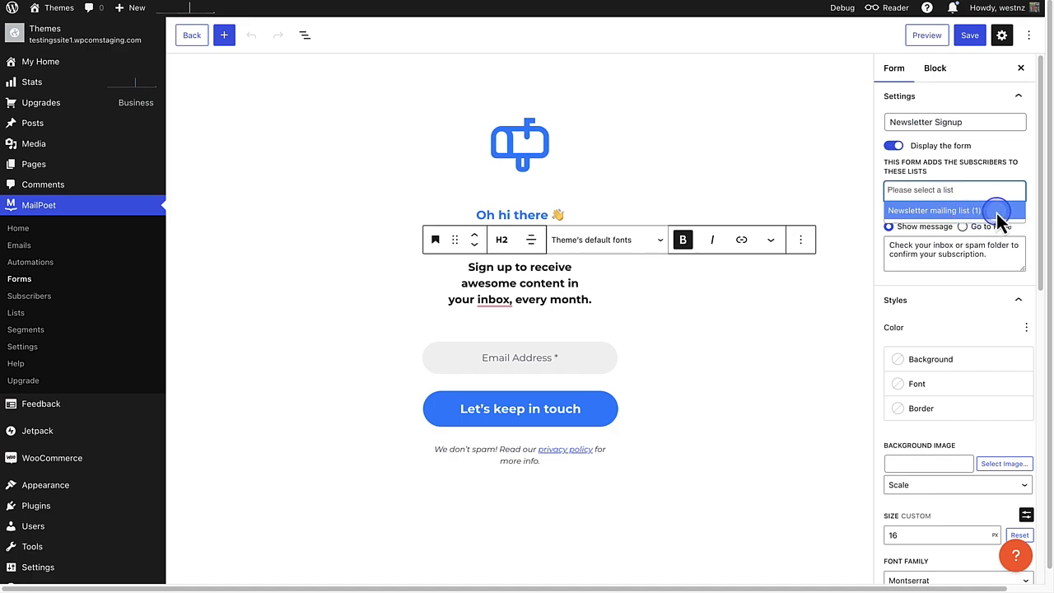
{"action": "left_click", "coordinate": [934, 211]}
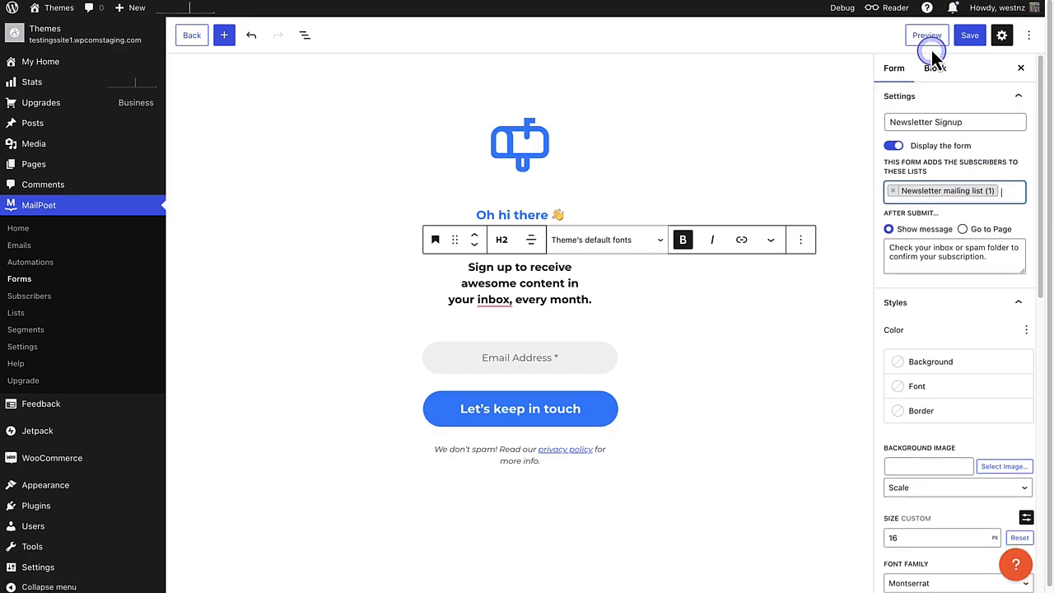
Set the slide-in form to display on the homepage in Form Placement.
{"action": "left_click", "coordinate": [926, 35]}
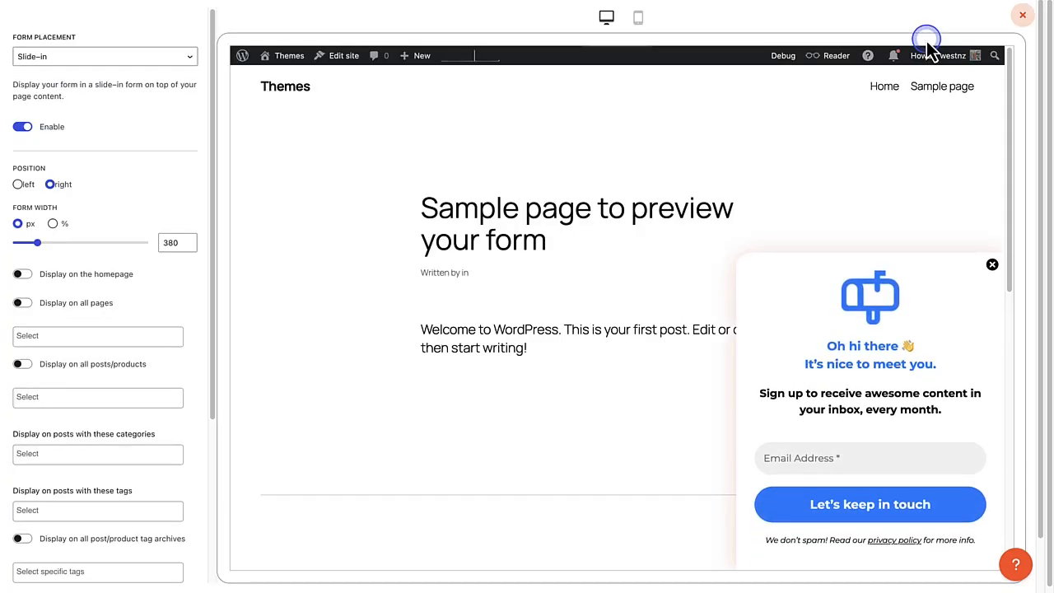
{"action": "mouse_move", "coordinate": [366, 174]}
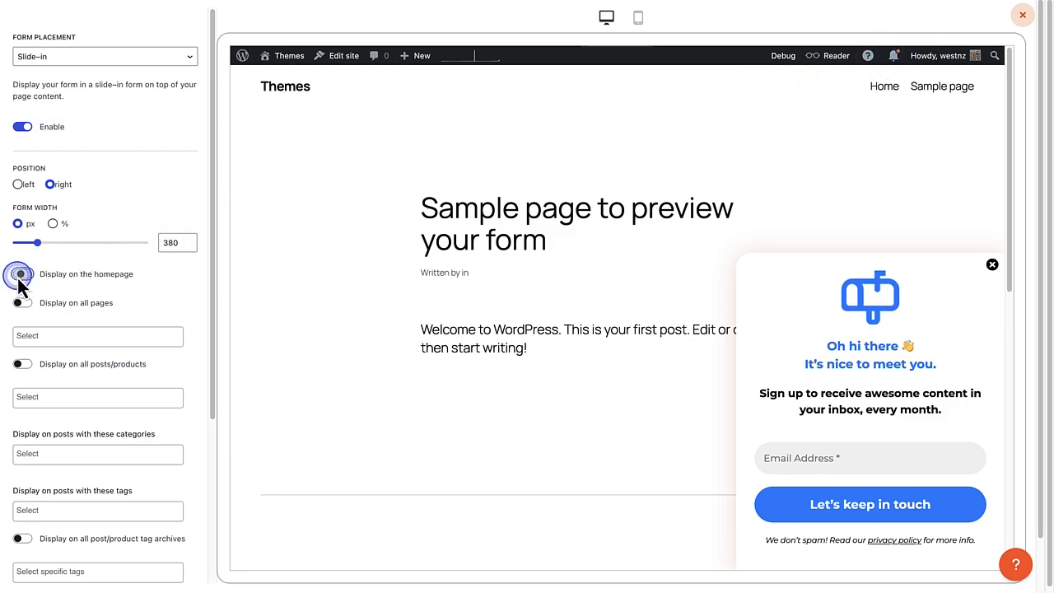
{"action": "left_click", "coordinate": [18, 274]}
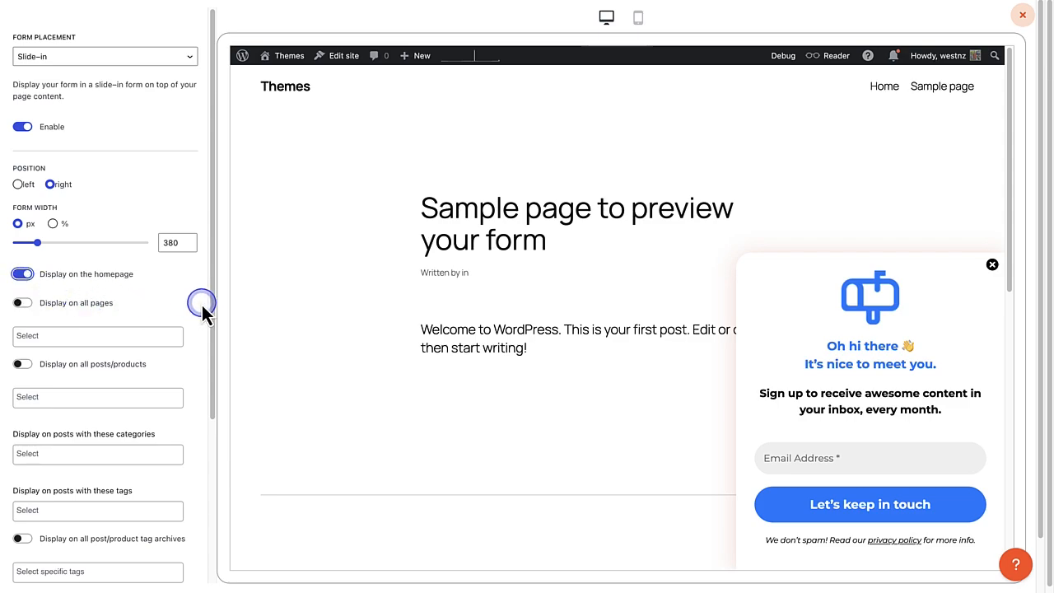
{"action": "scroll", "scroll_direction": "down", "scroll_amount": 3}
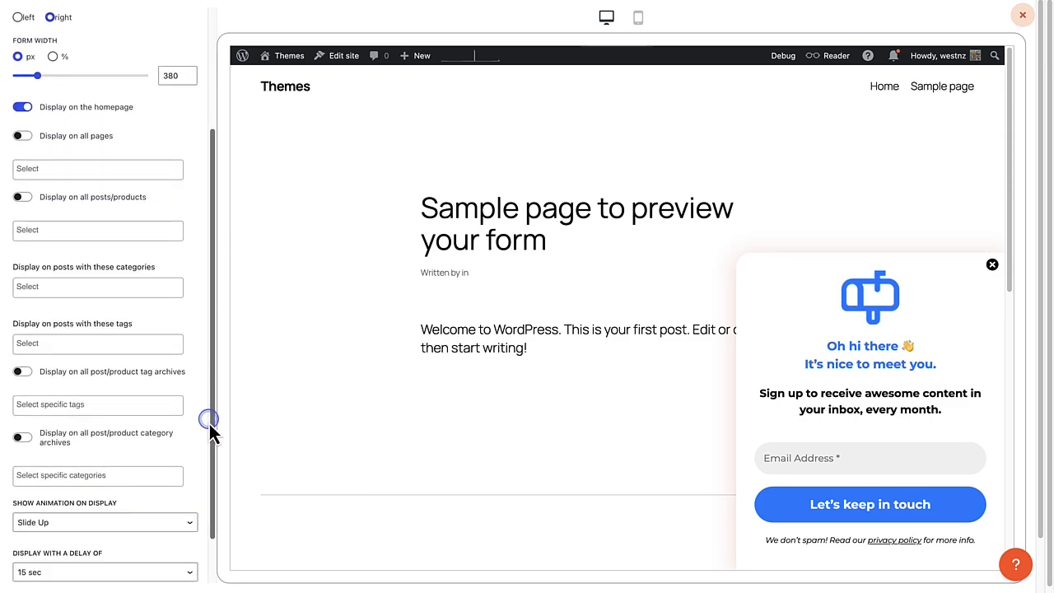
{"action": "scroll", "scroll_direction": "down", "scroll_amount": 3}
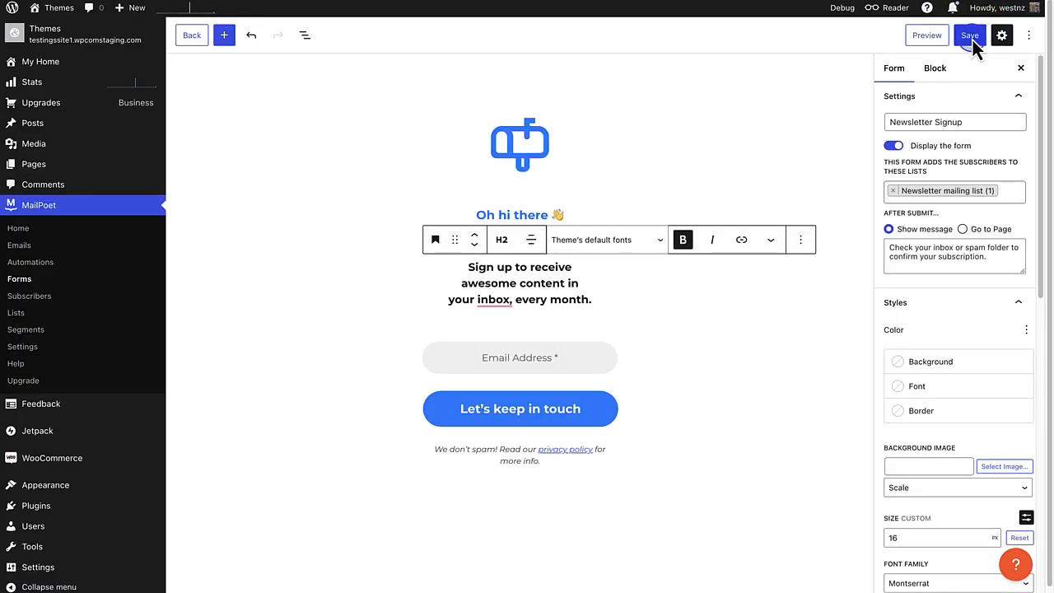
Save the signup form and head toward the live site.
{"action": "left_click", "coordinate": [969, 35]}
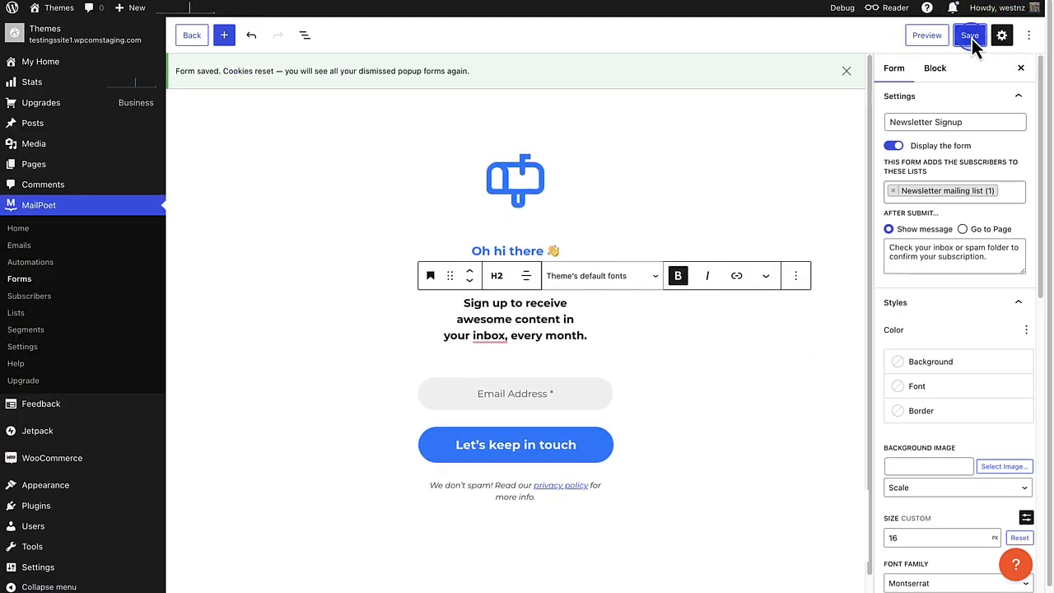
{"action": "left_click", "coordinate": [847, 71]}
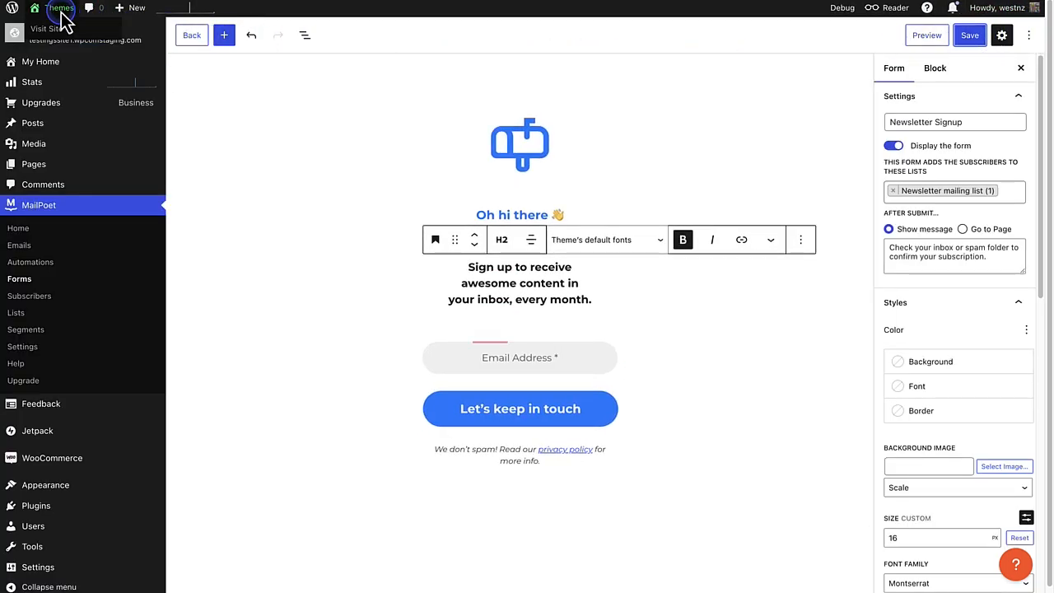
Visit the live site and scroll through the blog posts.
{"action": "left_click", "coordinate": [46, 28]}
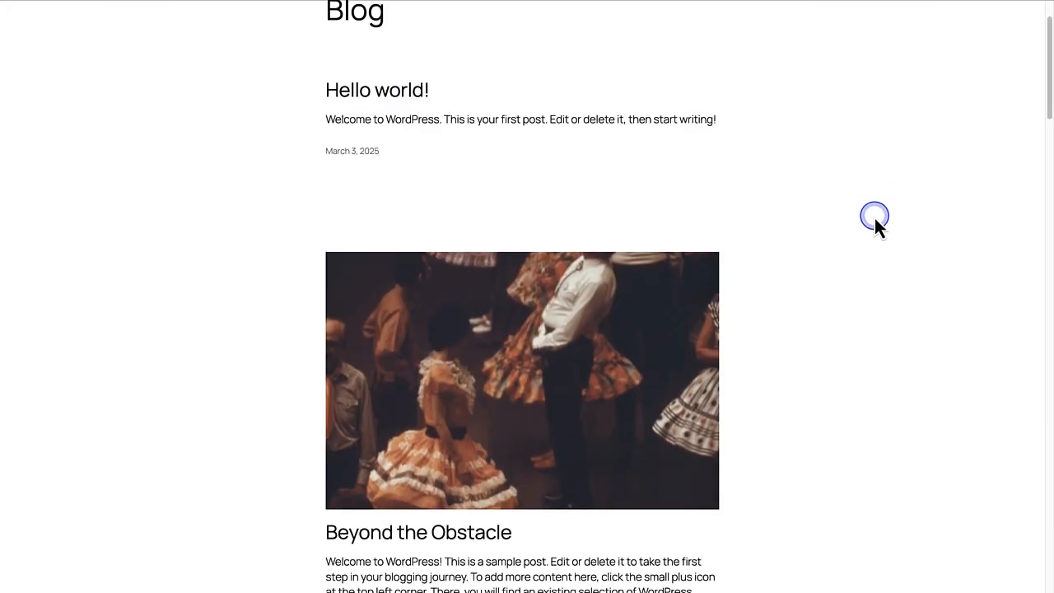
{"action": "scroll", "scroll_direction": "down", "scroll_amount": 3}
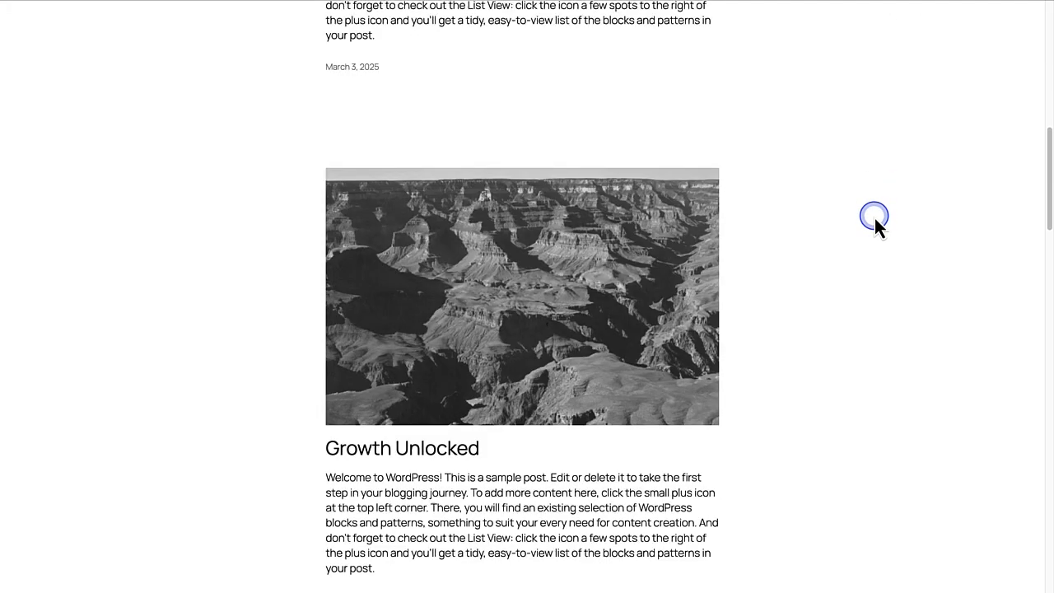
{"action": "scroll", "scroll_direction": "down", "scroll_amount": 3}
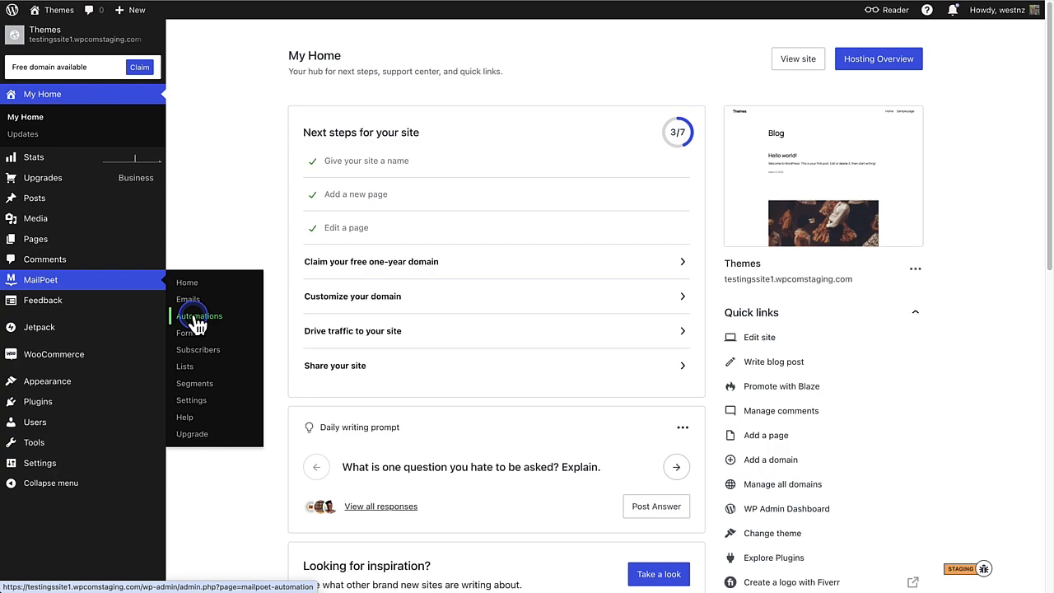
Start building the 'Welcome new subscribers' automation and inspect its delay and send-email steps.
{"action": "left_click", "coordinate": [199, 316]}
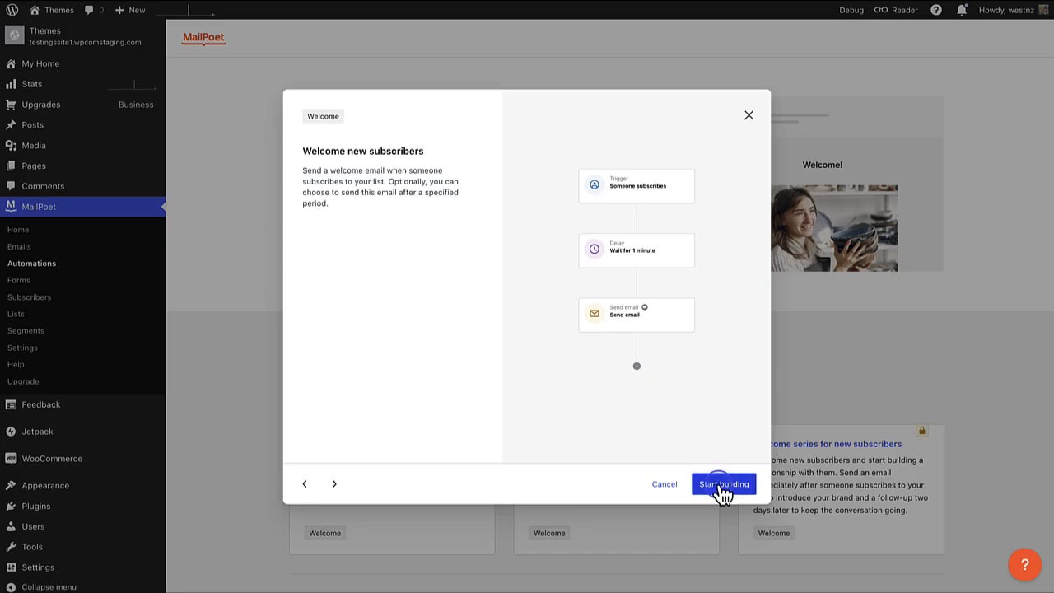
{"action": "left_click", "coordinate": [723, 484]}
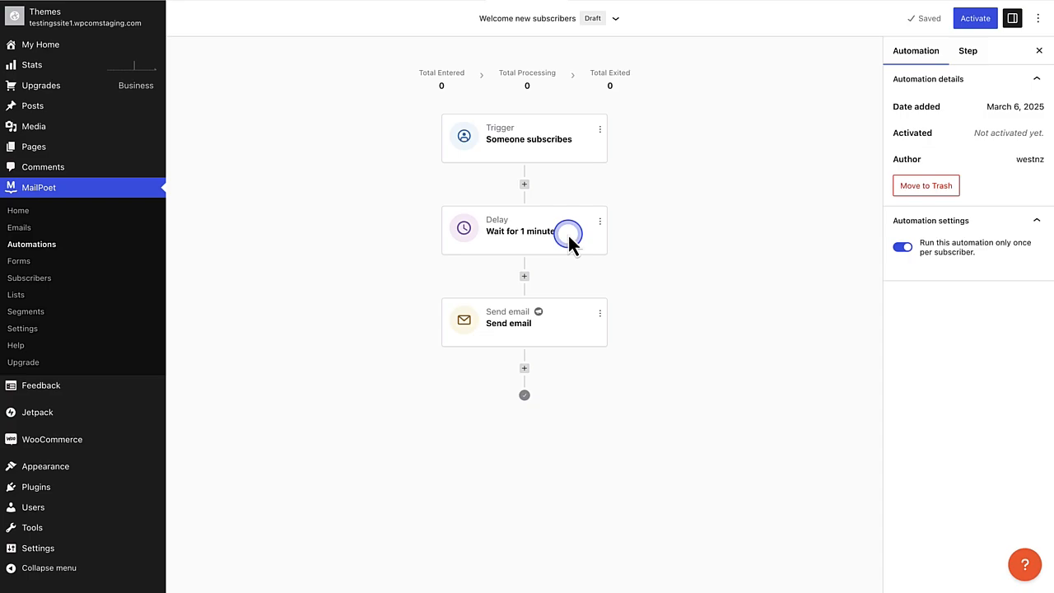
{"action": "left_click", "coordinate": [524, 231]}
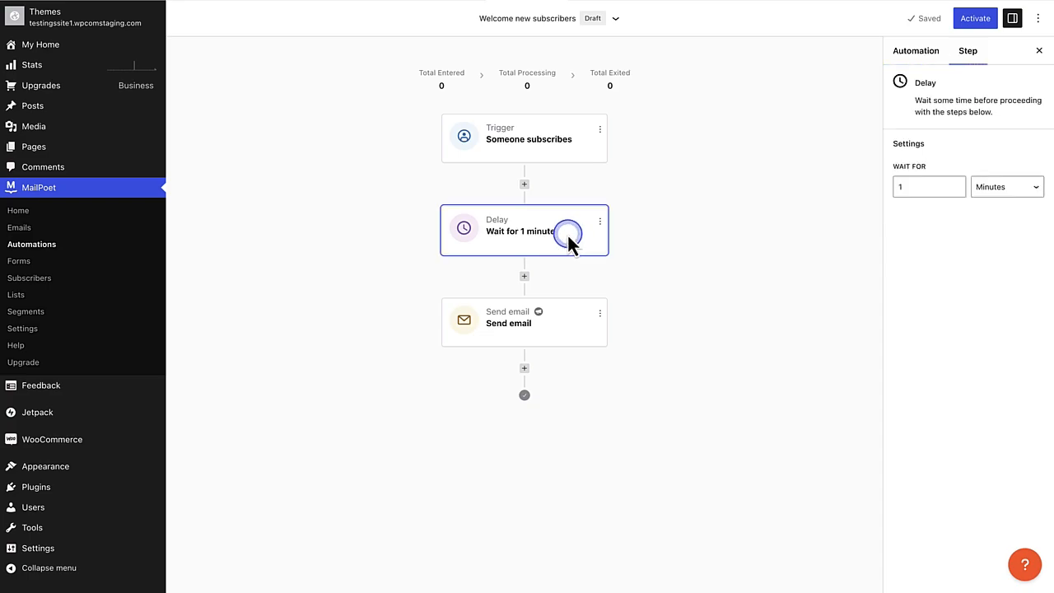
{"action": "left_click", "coordinate": [524, 321]}
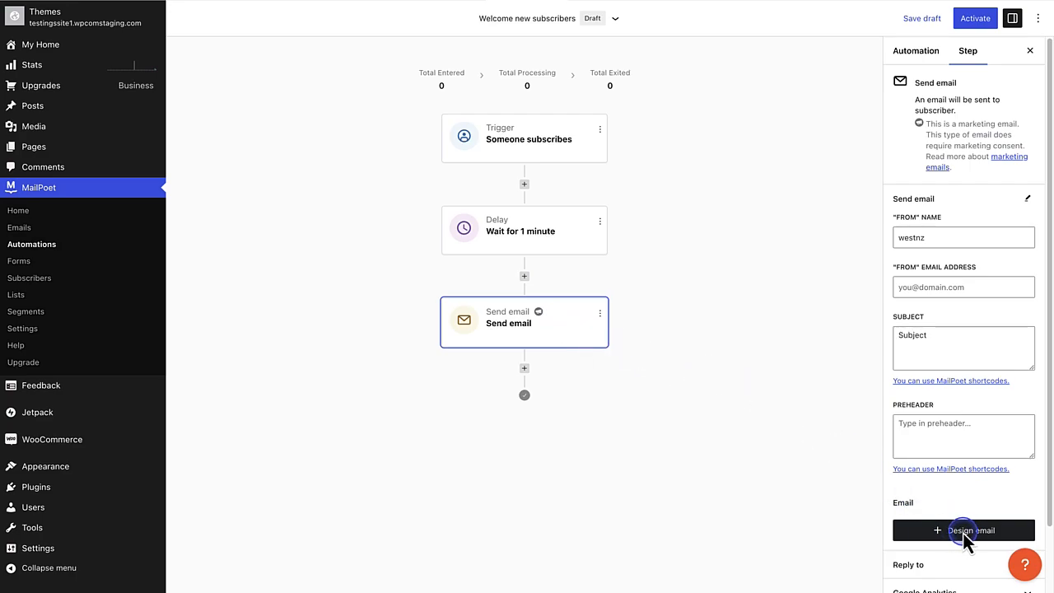
Design the email from the Welcome to FoodBox welcome-email template.
{"action": "left_click", "coordinate": [964, 530]}
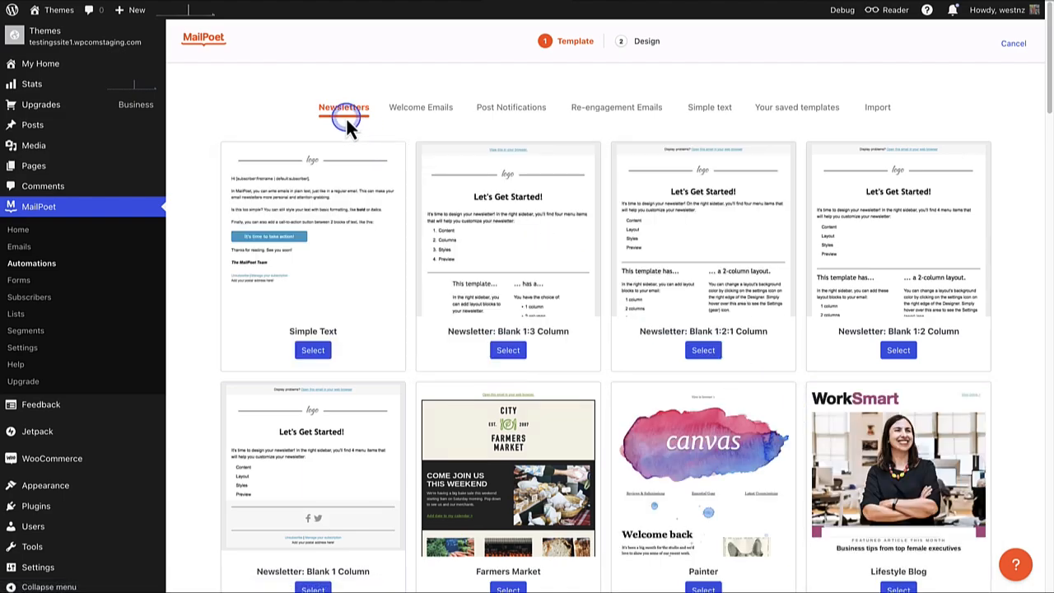
{"action": "mouse_move", "coordinate": [422, 107]}
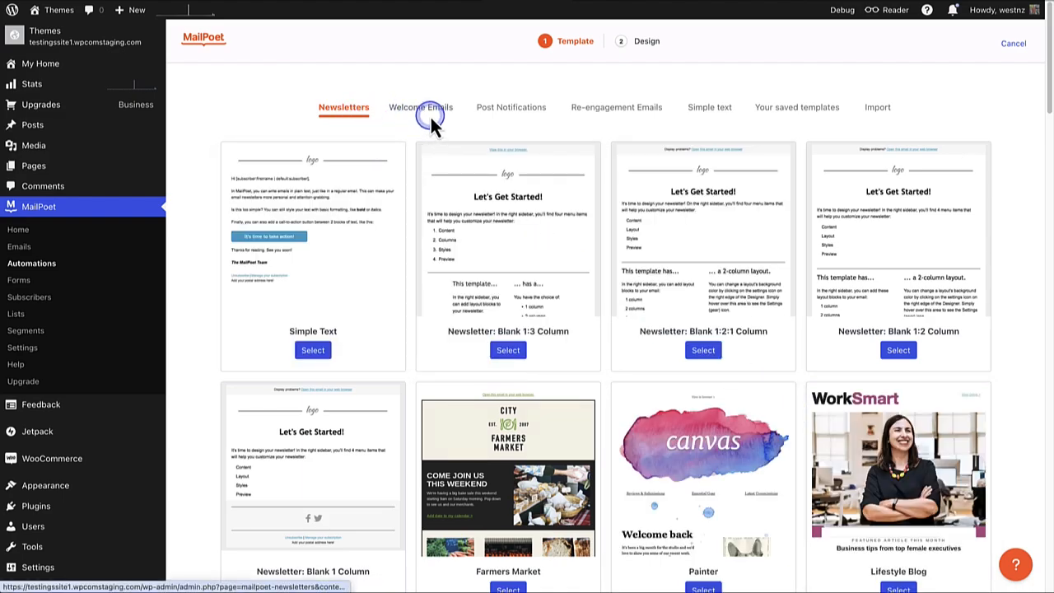
{"action": "left_click", "coordinate": [422, 107]}
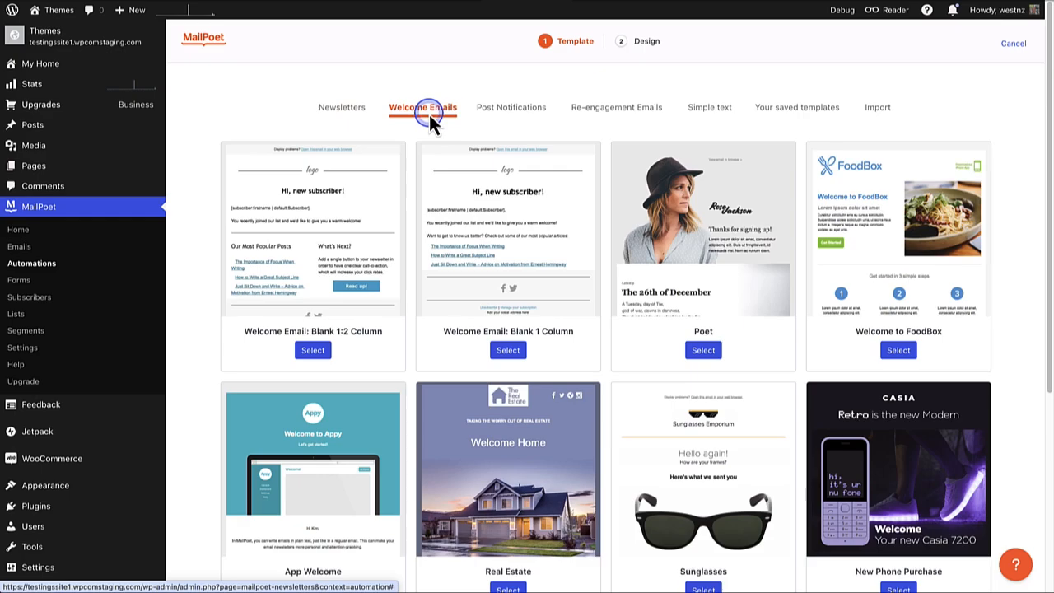
{"action": "scroll", "scroll_direction": "down", "scroll_amount": 3}
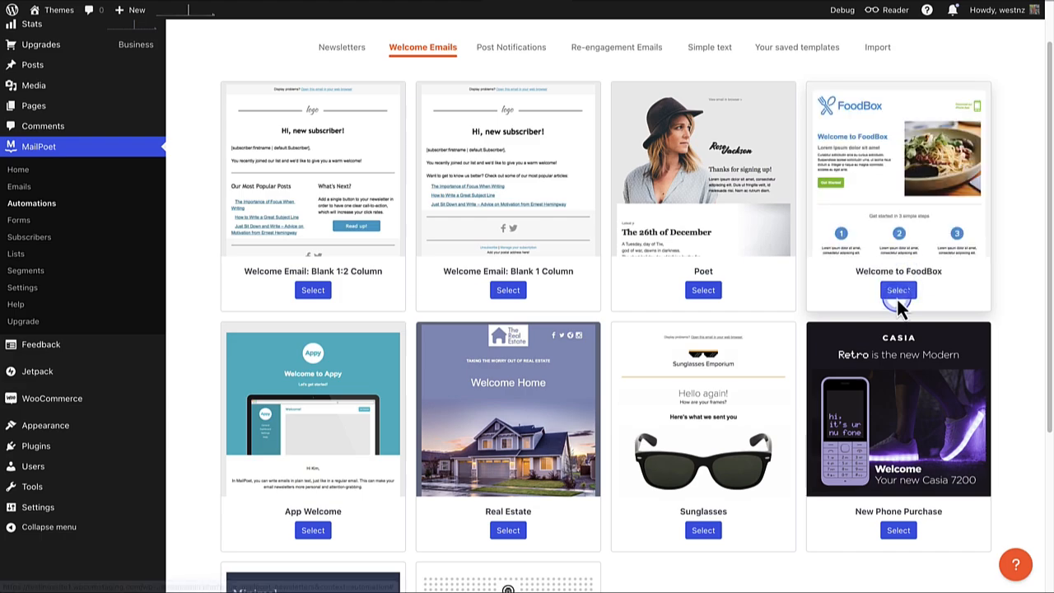
{"action": "left_click", "coordinate": [899, 290]}
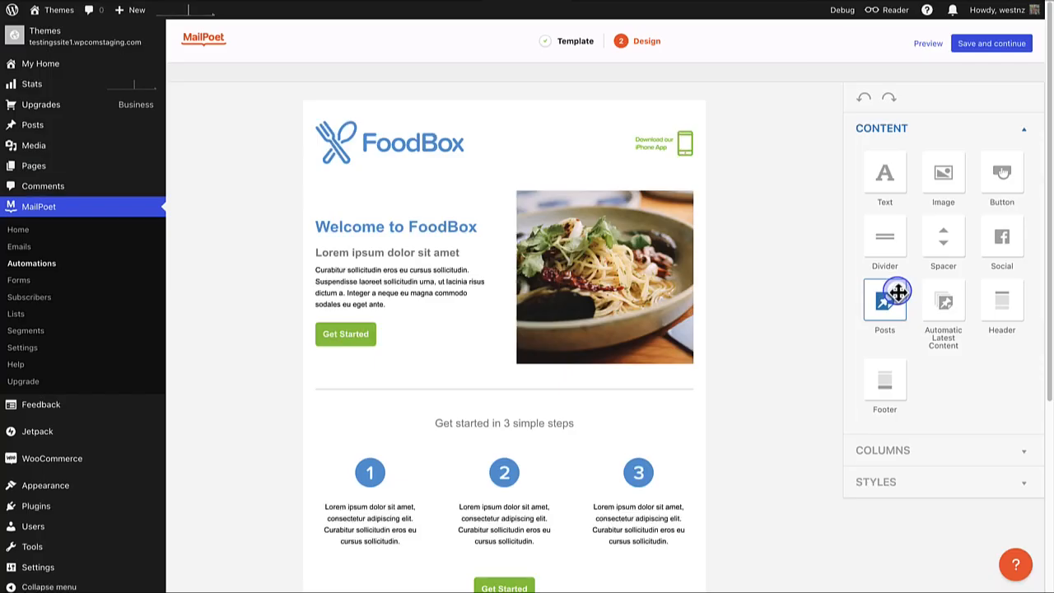
Select the welcome intro text block for editing.
{"action": "left_click", "coordinate": [398, 228]}
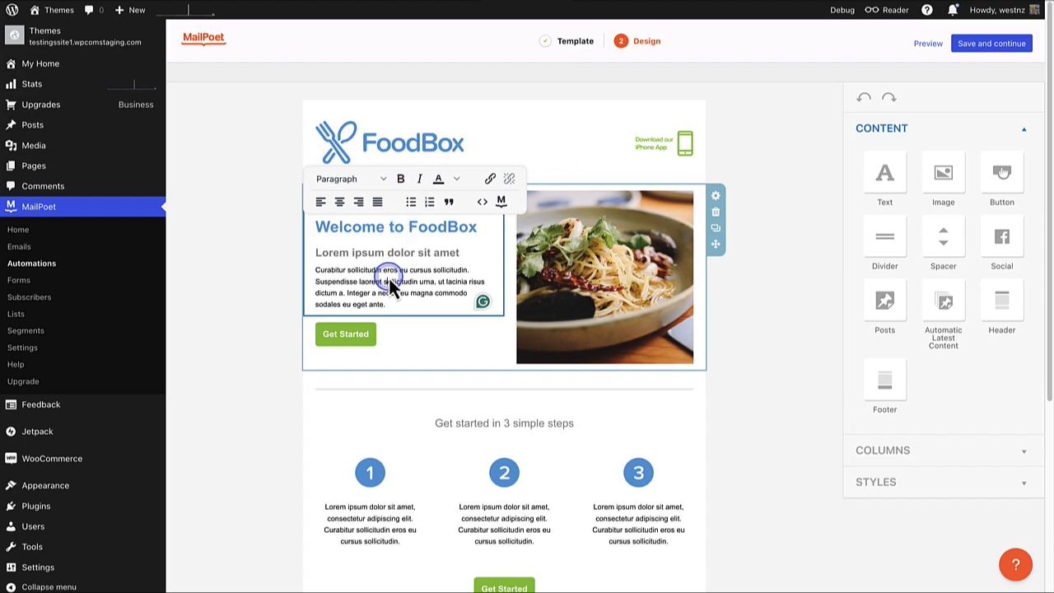
{"action": "left_click", "coordinate": [392, 142]}
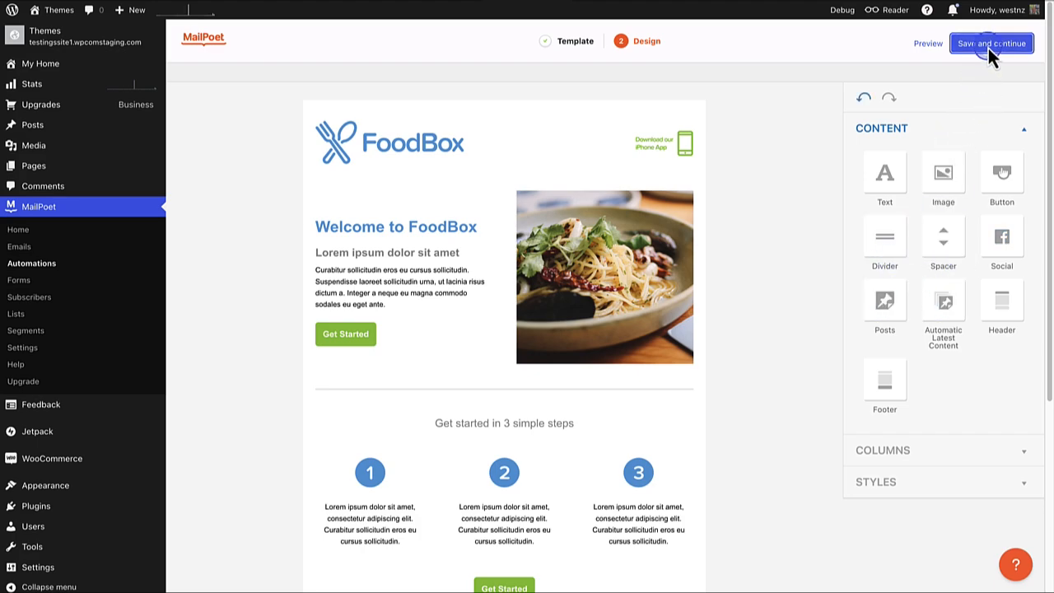
Save and continue the email design, then enter 'xample@email' in the live slide-in form.
{"action": "left_click", "coordinate": [992, 43]}
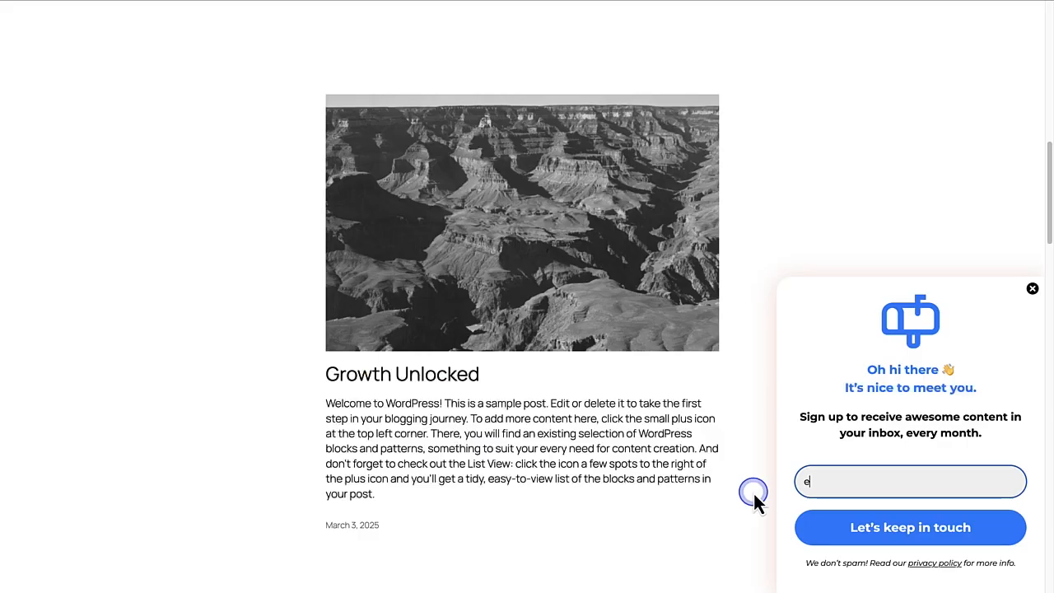
{"action": "type", "text": "xample@email"}
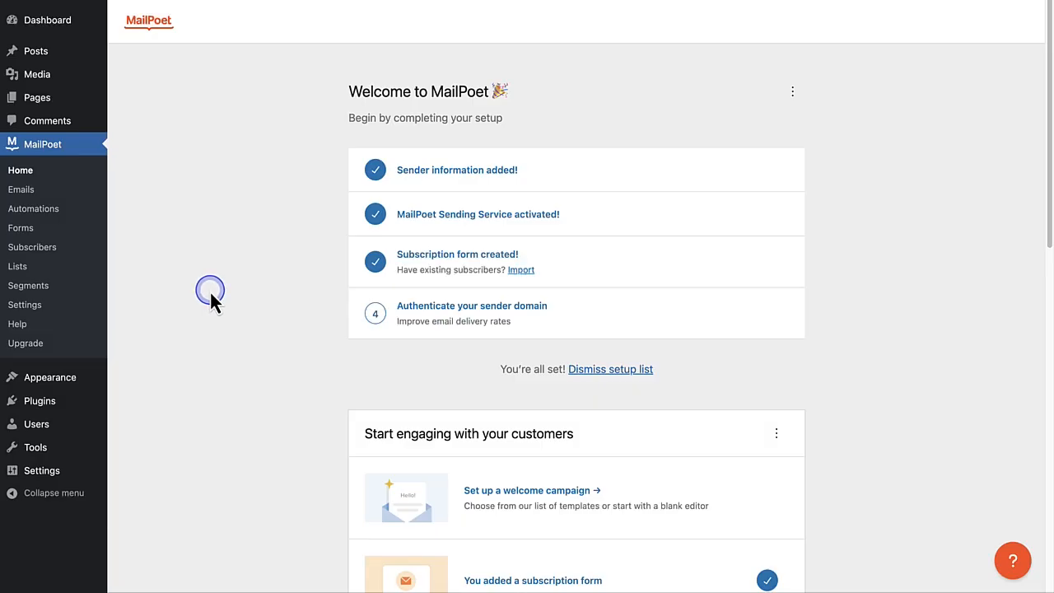
{"action": "left_click", "coordinate": [33, 247]}
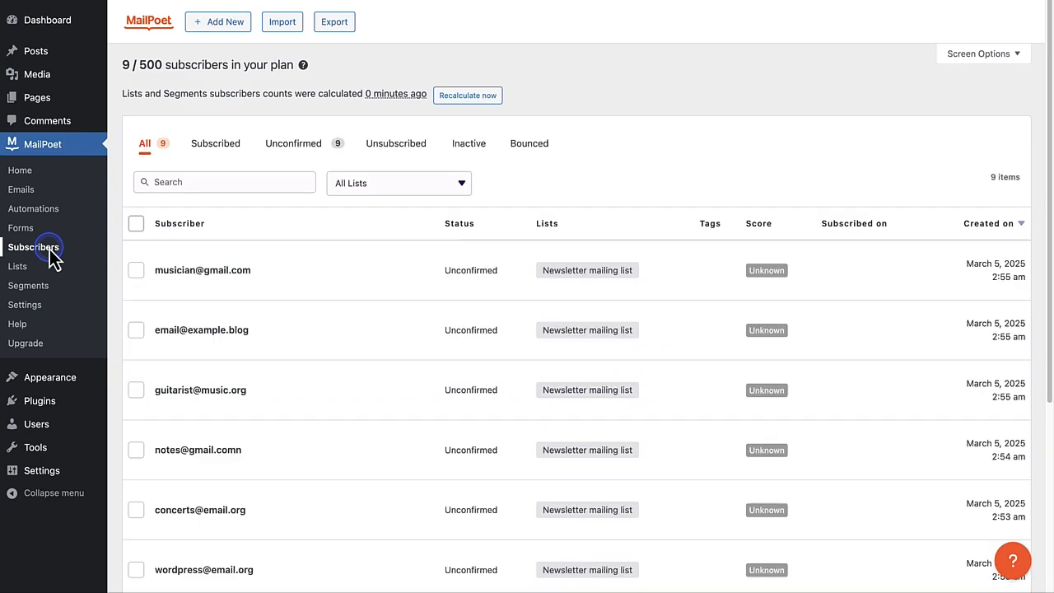
{"action": "mouse_move", "coordinate": [202, 270]}
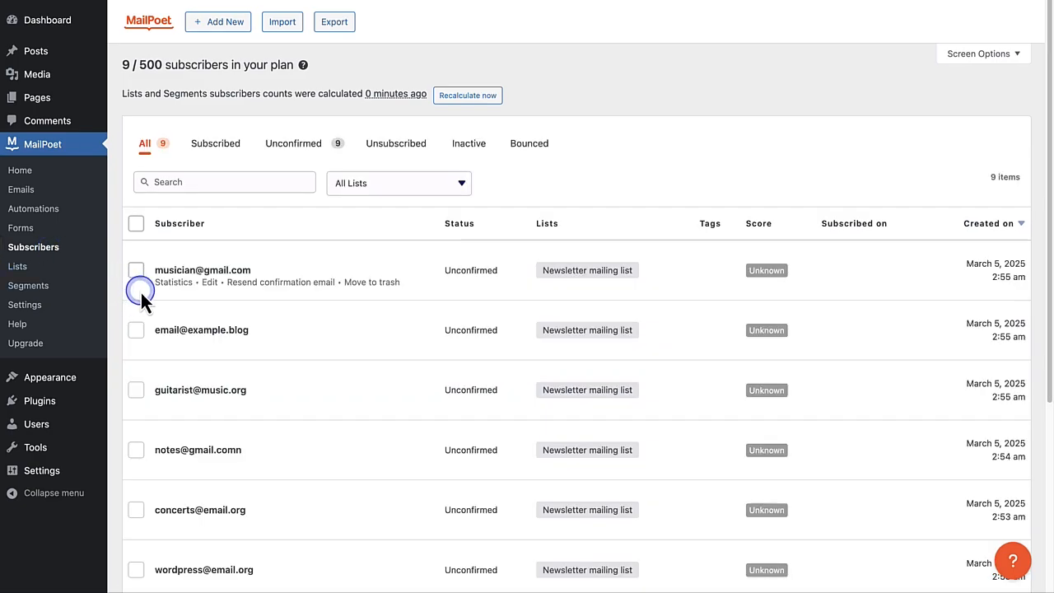
{"action": "left_click", "coordinate": [208, 282]}
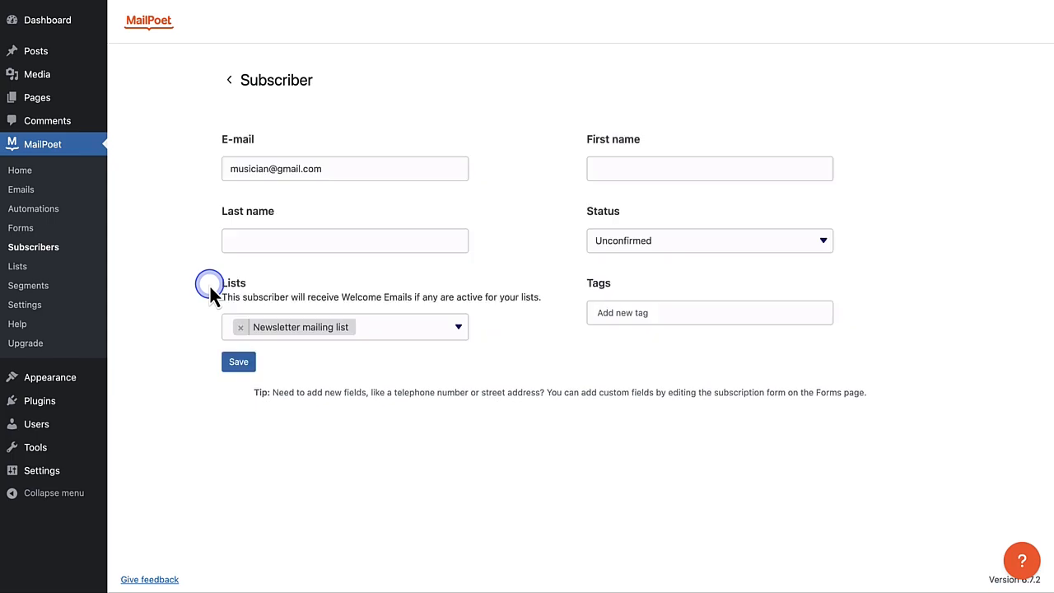
{"action": "left_click", "coordinate": [708, 241]}
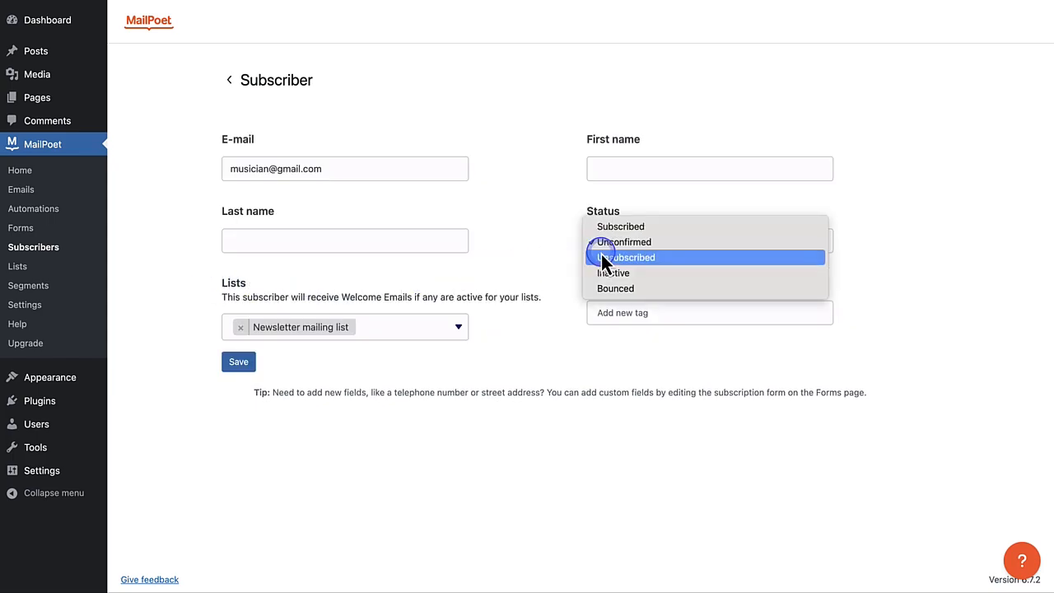
{"action": "left_click", "coordinate": [620, 227]}
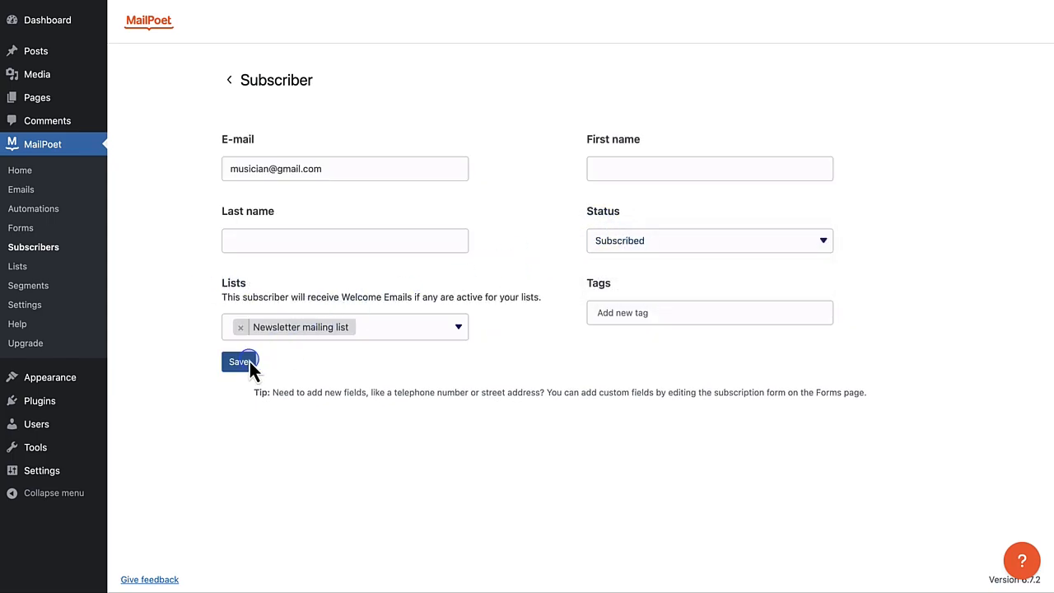
{"action": "left_click", "coordinate": [241, 363]}
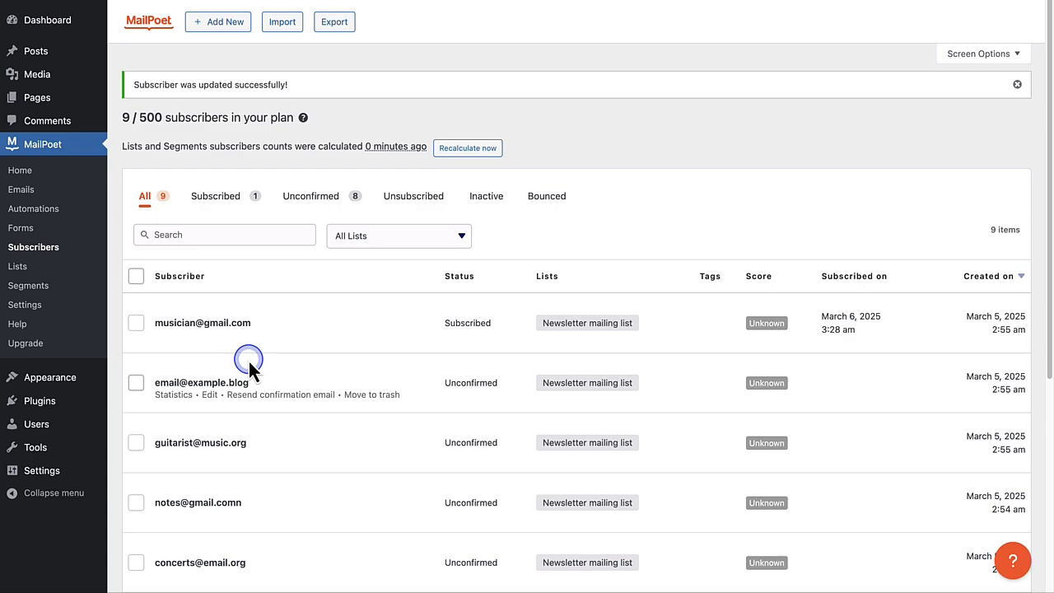
{"action": "left_click", "coordinate": [20, 170]}
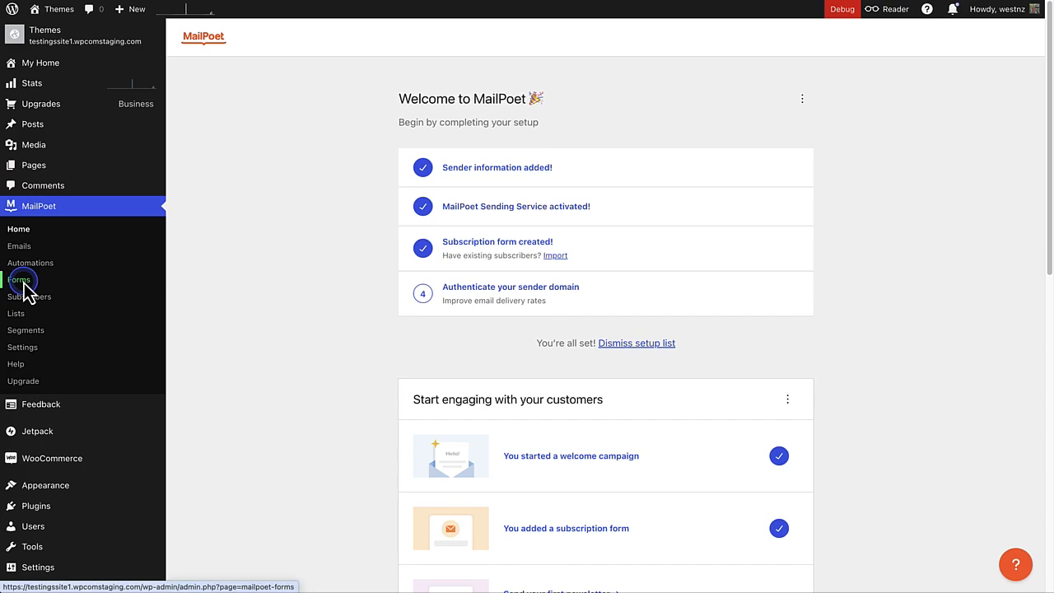
Start a new signup form from the Priority List fixed-bar template.
{"action": "left_click", "coordinate": [20, 280]}
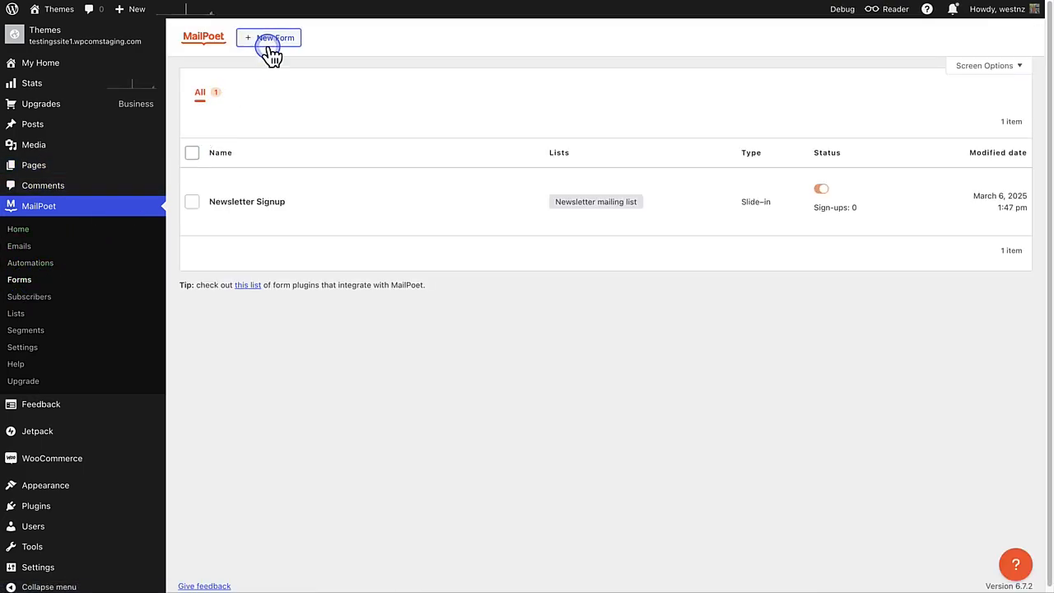
{"action": "left_click", "coordinate": [269, 37]}
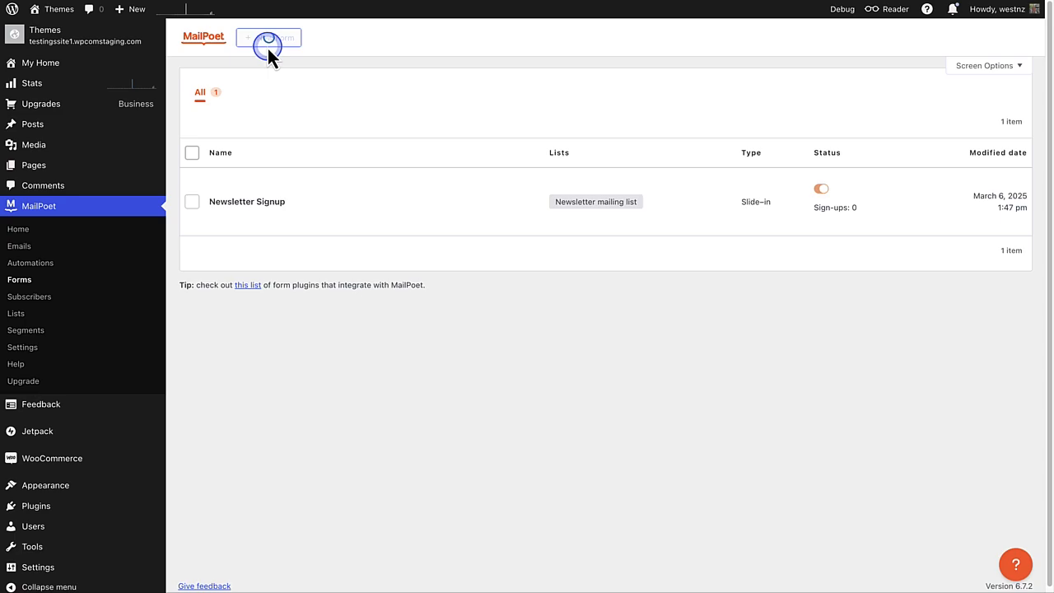
{"action": "left_click", "coordinate": [268, 38]}
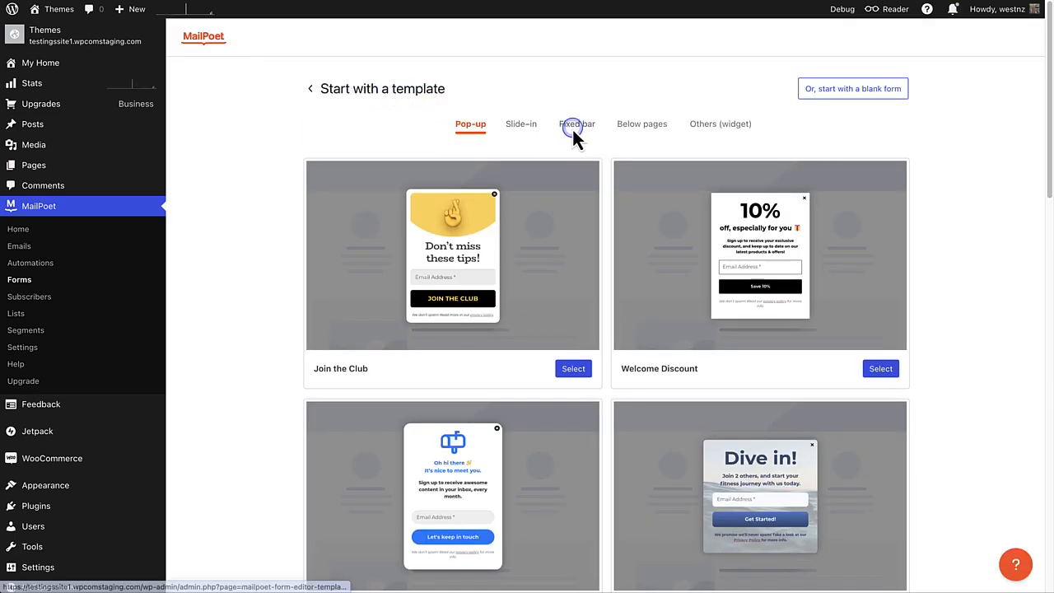
{"action": "left_click", "coordinate": [578, 124]}
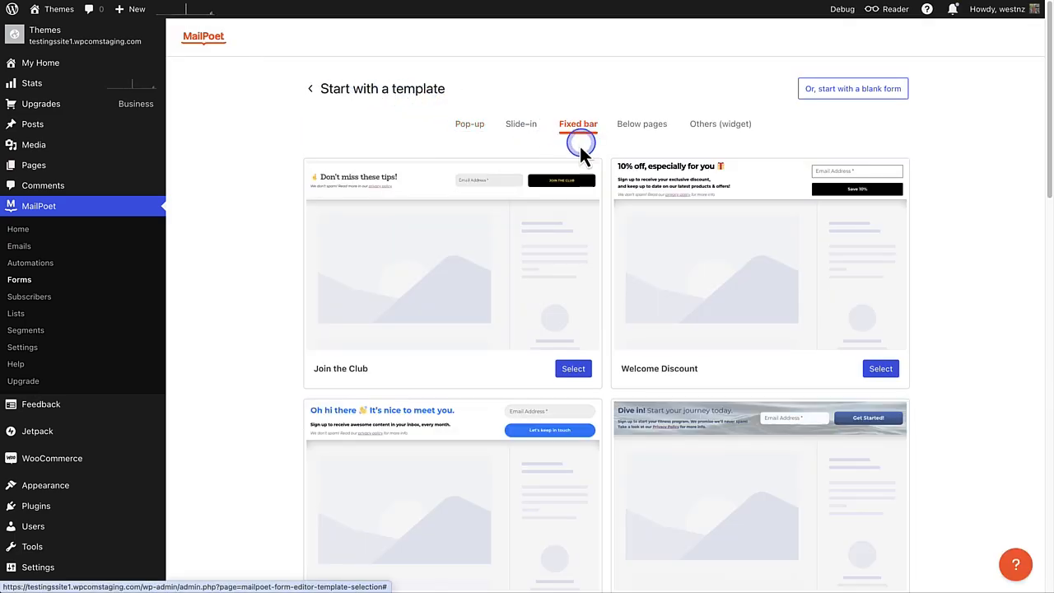
{"action": "scroll", "scroll_direction": "down", "scroll_amount": 3}
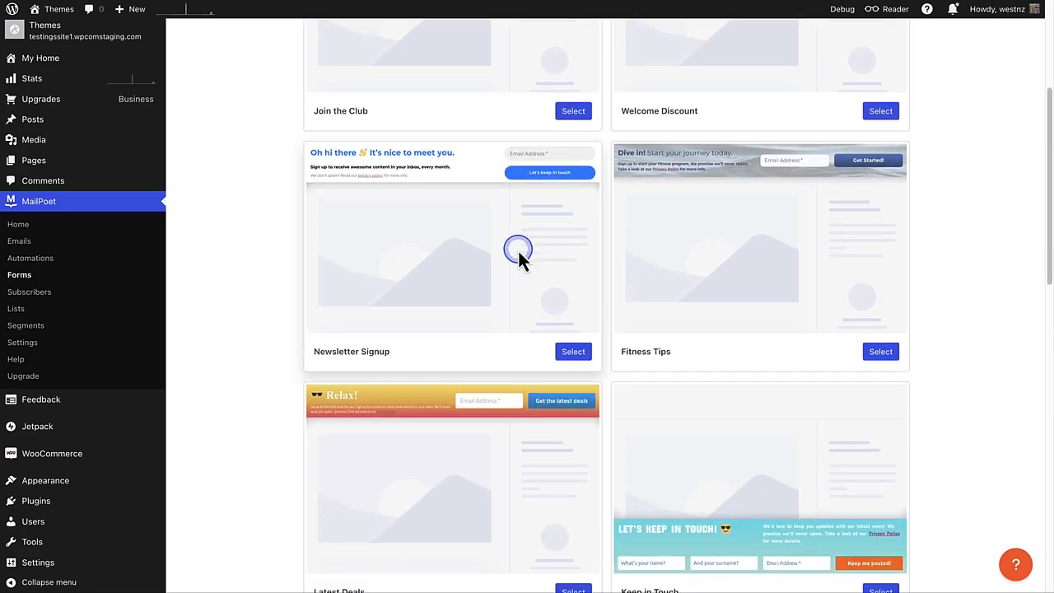
{"action": "scroll", "scroll_direction": "down", "scroll_amount": 3}
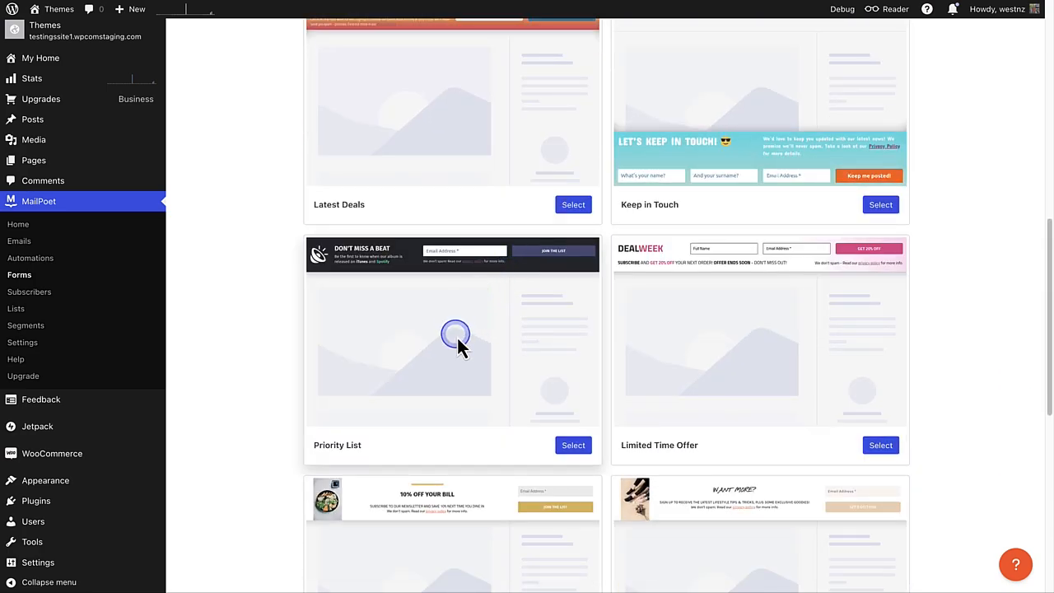
{"action": "left_click", "coordinate": [574, 444]}
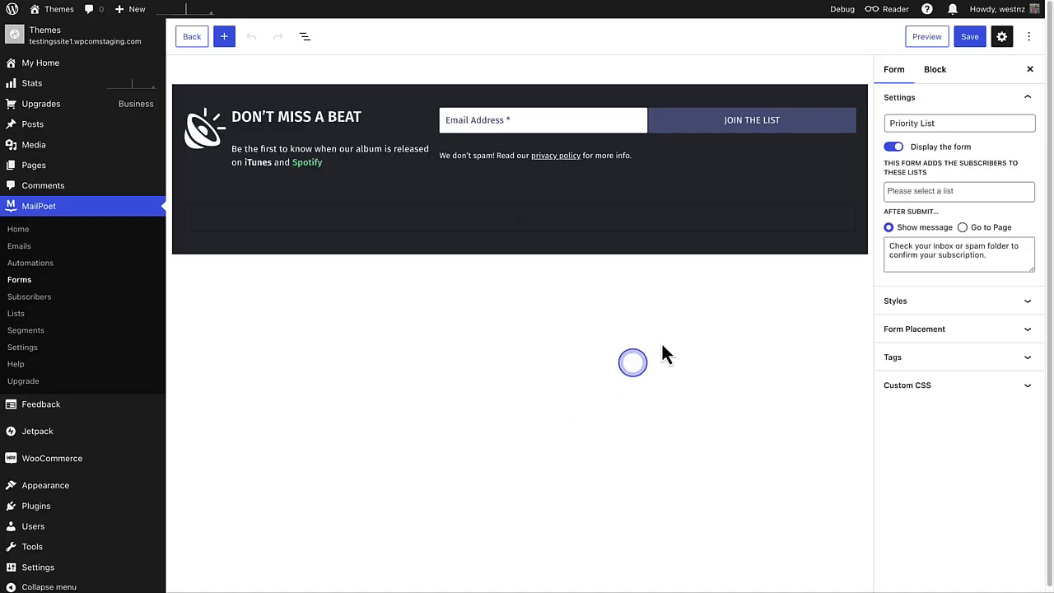
Assign the form to the Newsletter mailing list and save it.
{"action": "left_click", "coordinate": [959, 191]}
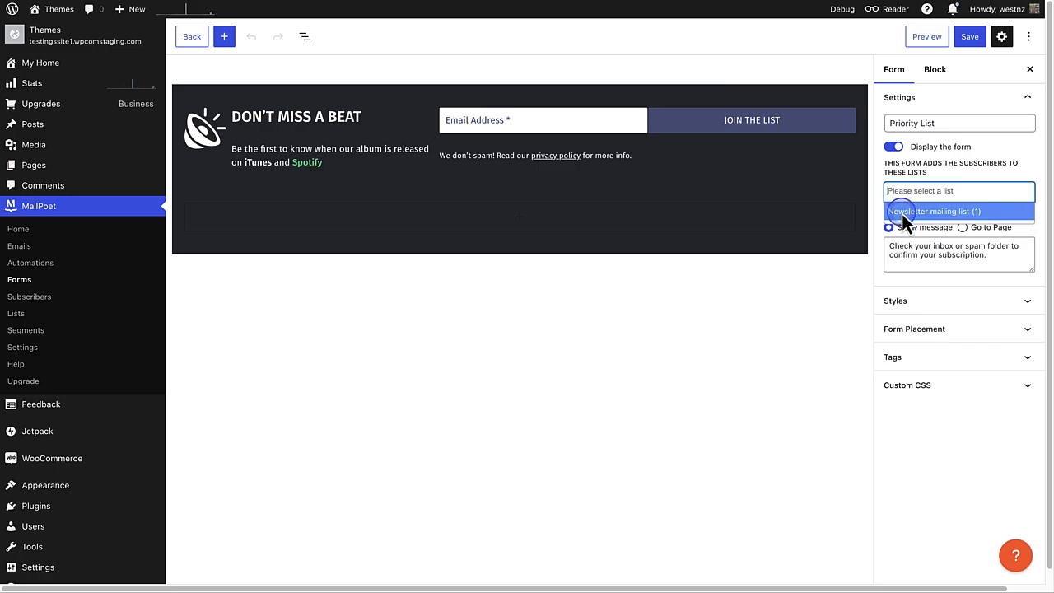
{"action": "left_click", "coordinate": [932, 211]}
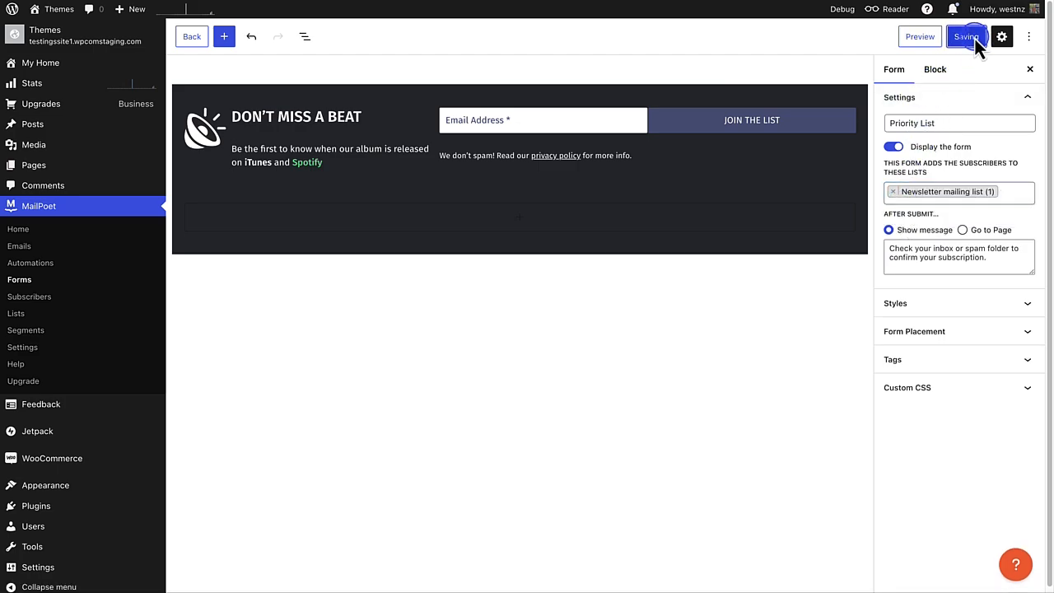
{"action": "left_click", "coordinate": [967, 37]}
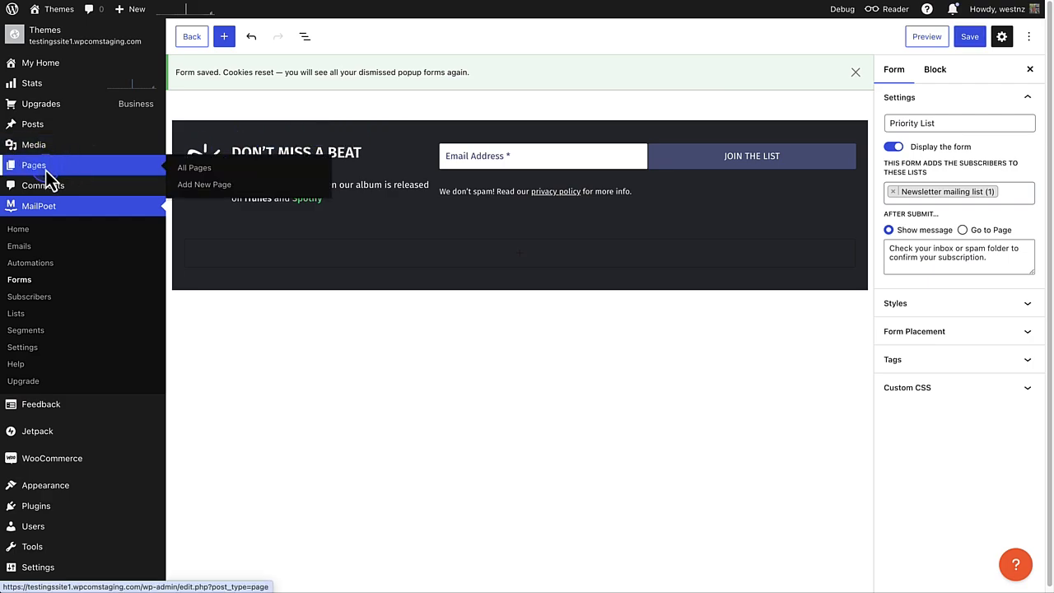
Add a MailPoet Subscription Form block on the Sample page showing the Priority List form.
{"action": "left_click", "coordinate": [195, 168]}
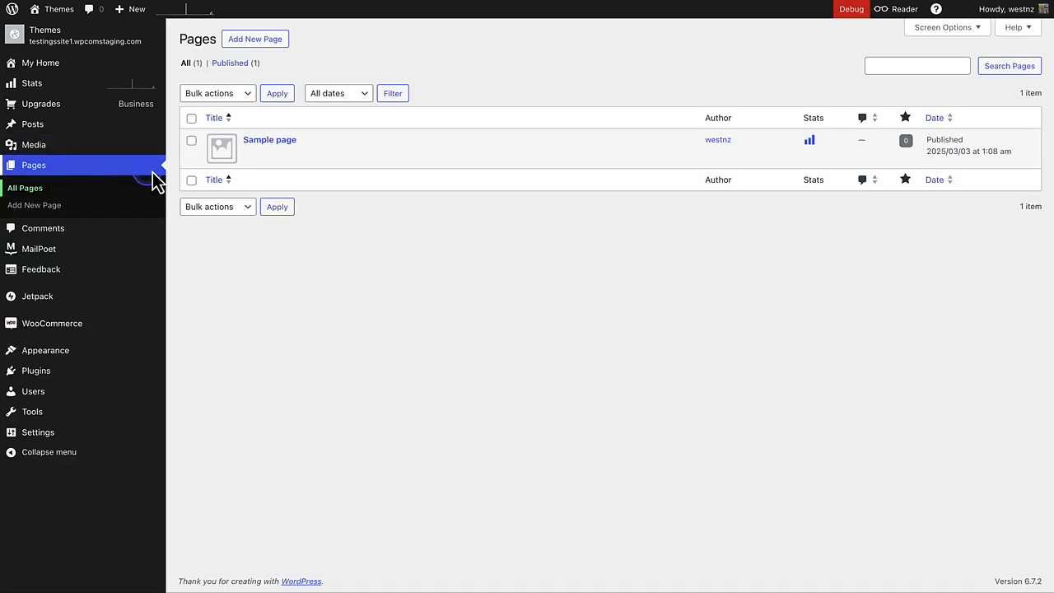
{"action": "left_click", "coordinate": [270, 139]}
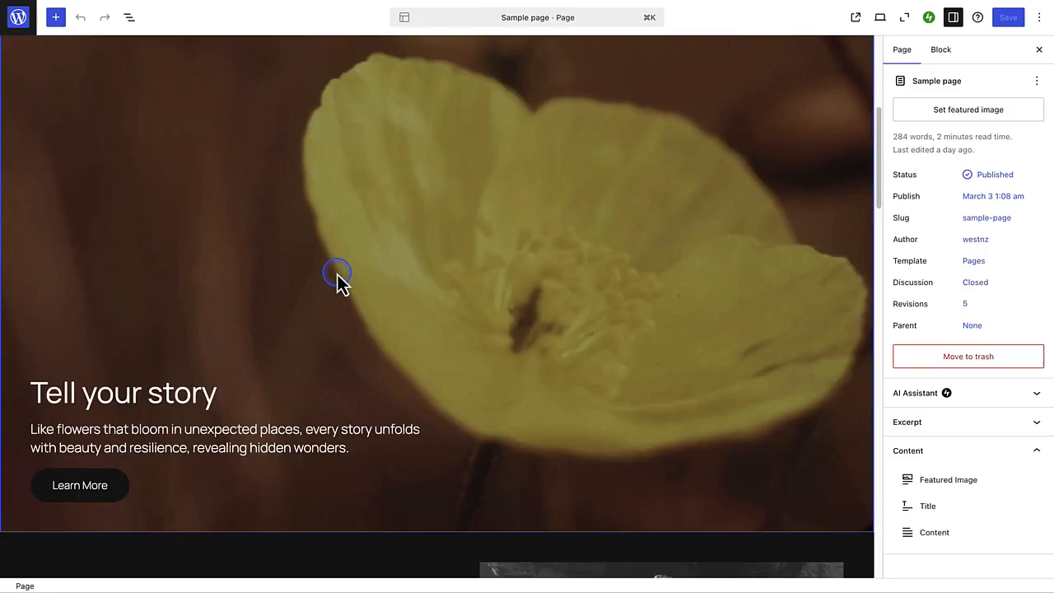
{"action": "scroll", "scroll_direction": "down", "scroll_amount": 3}
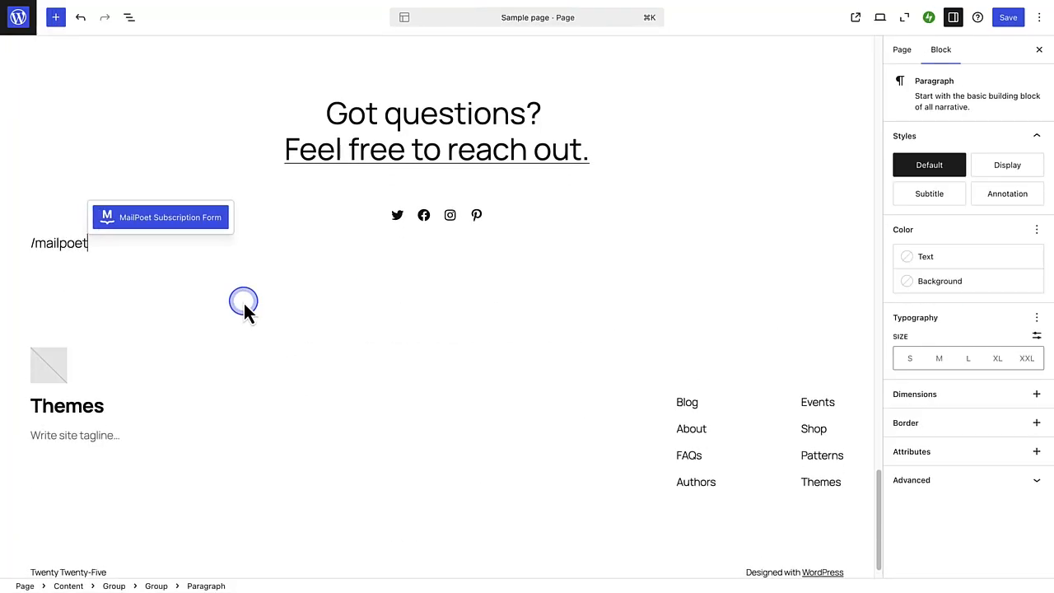
{"action": "left_click", "coordinate": [161, 218]}
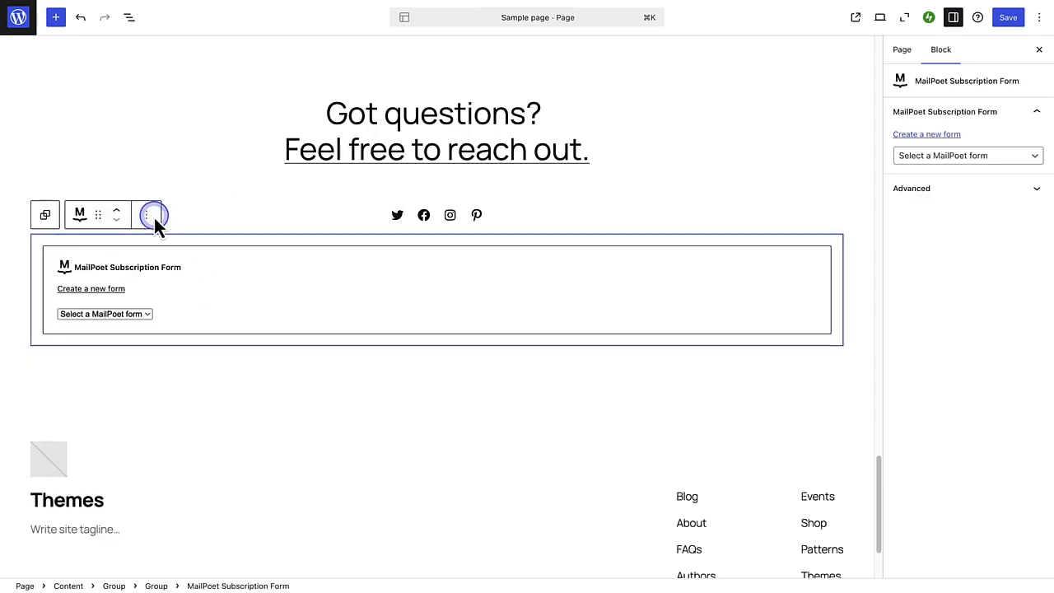
{"action": "left_click", "coordinate": [105, 313]}
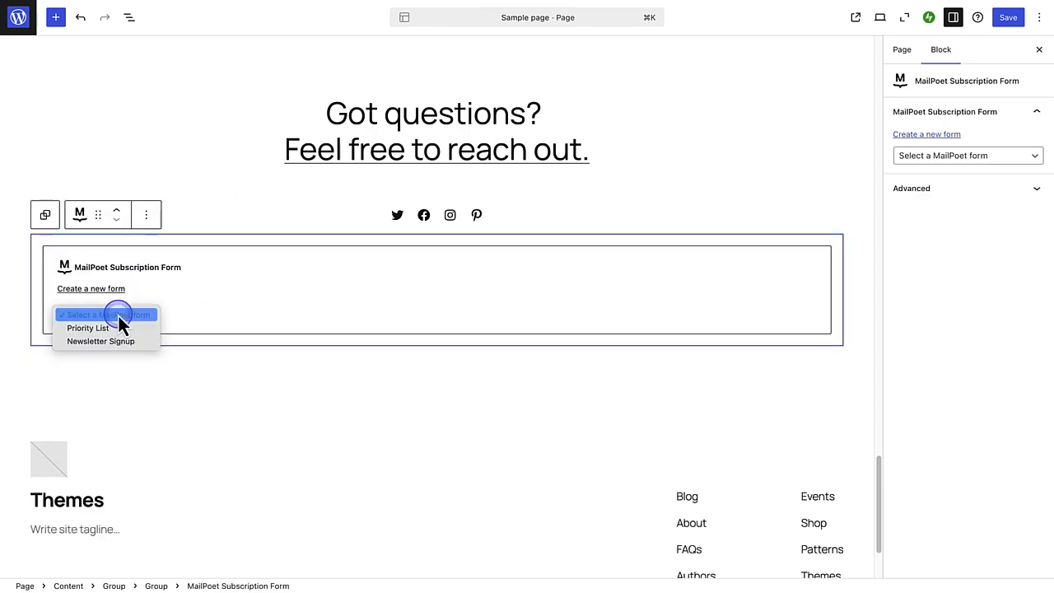
{"action": "left_click", "coordinate": [87, 328]}
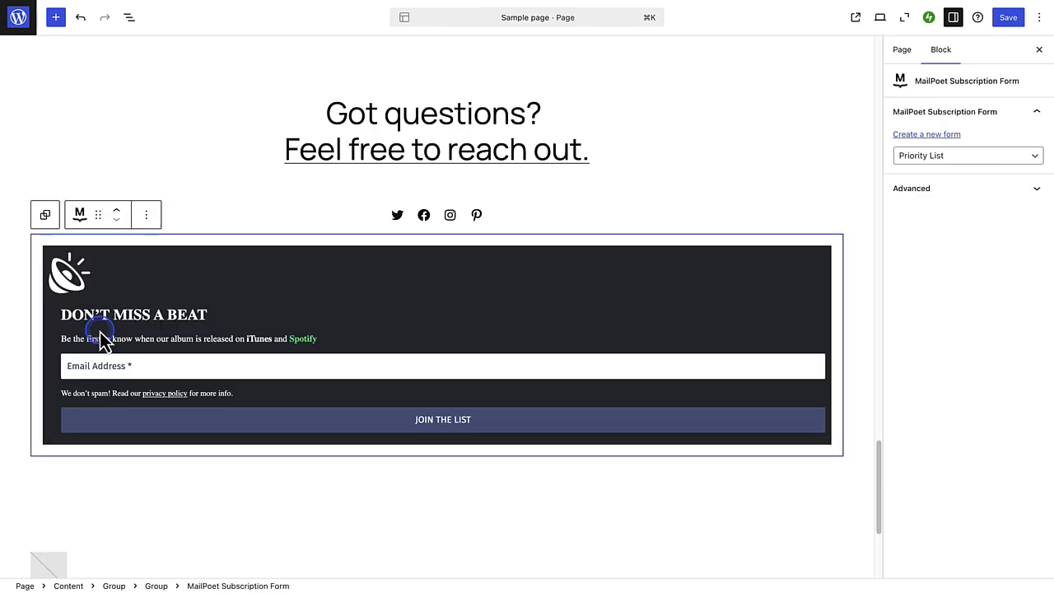